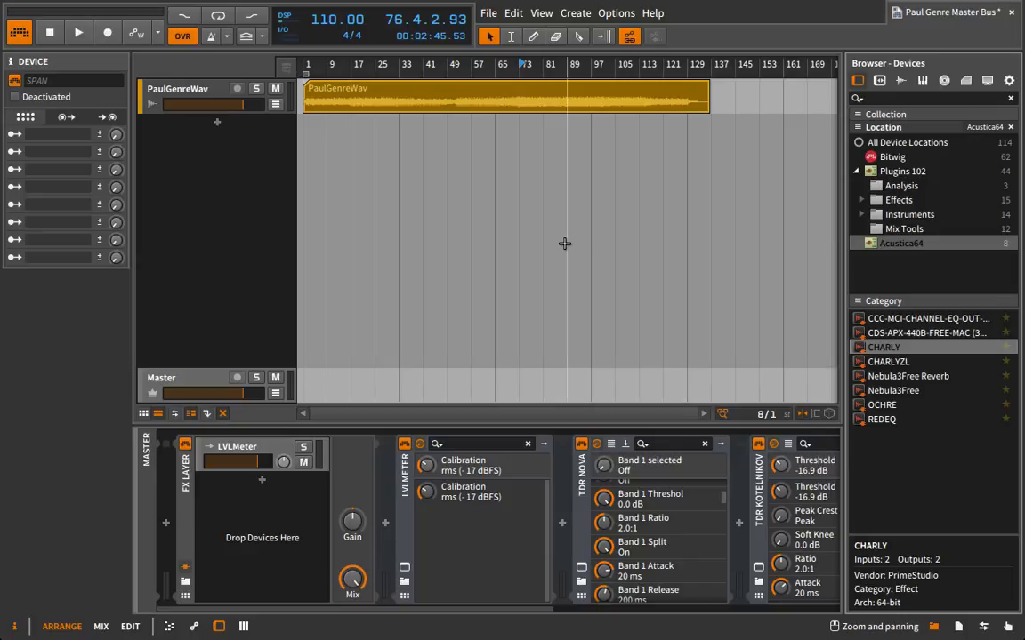
pyautogui.moveTo(552, 129)
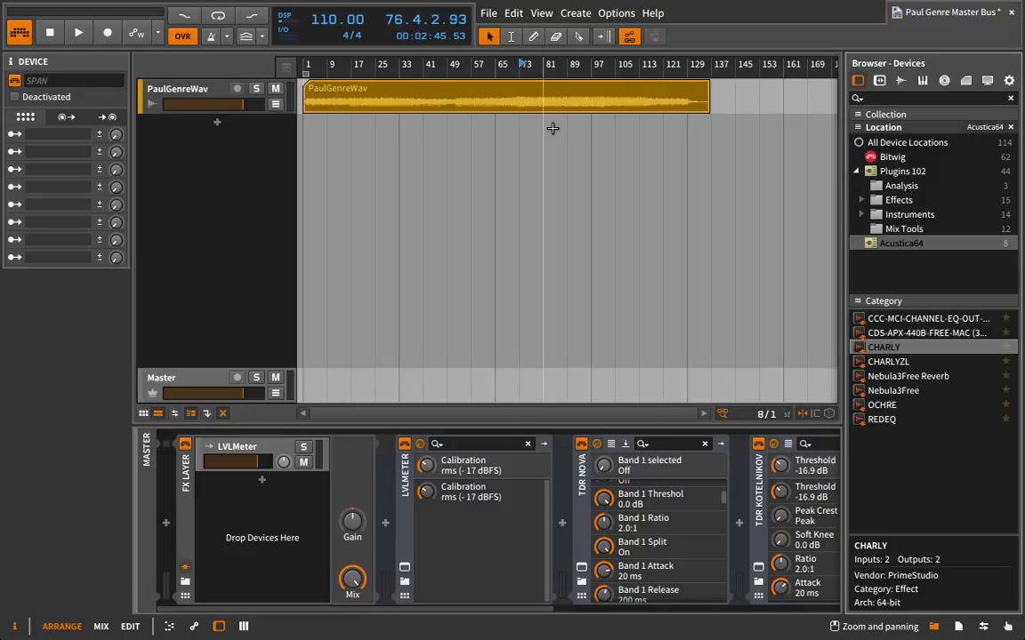
pyautogui.moveTo(461, 394)
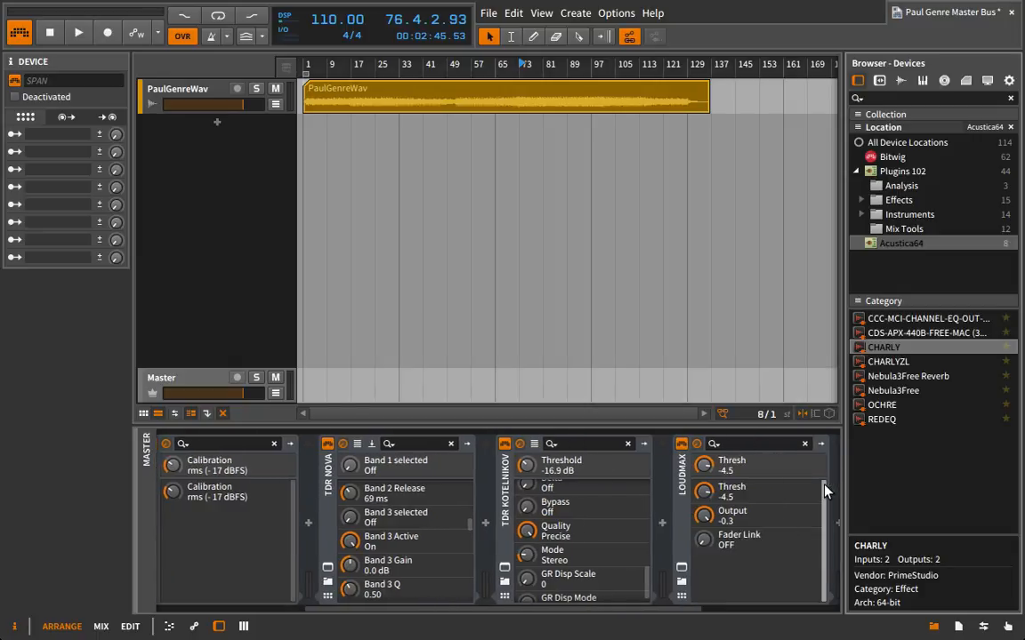
# Step: Scroll to the end of the master chain and insert REDEQ from the Category list
pyautogui.hscroll(3)
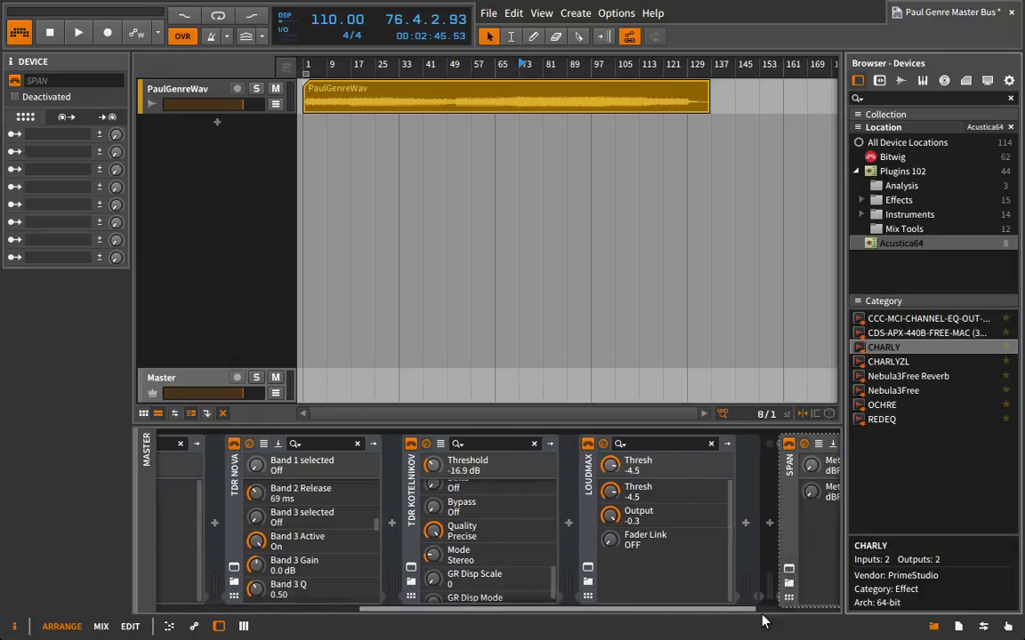
pyautogui.click(882, 419)
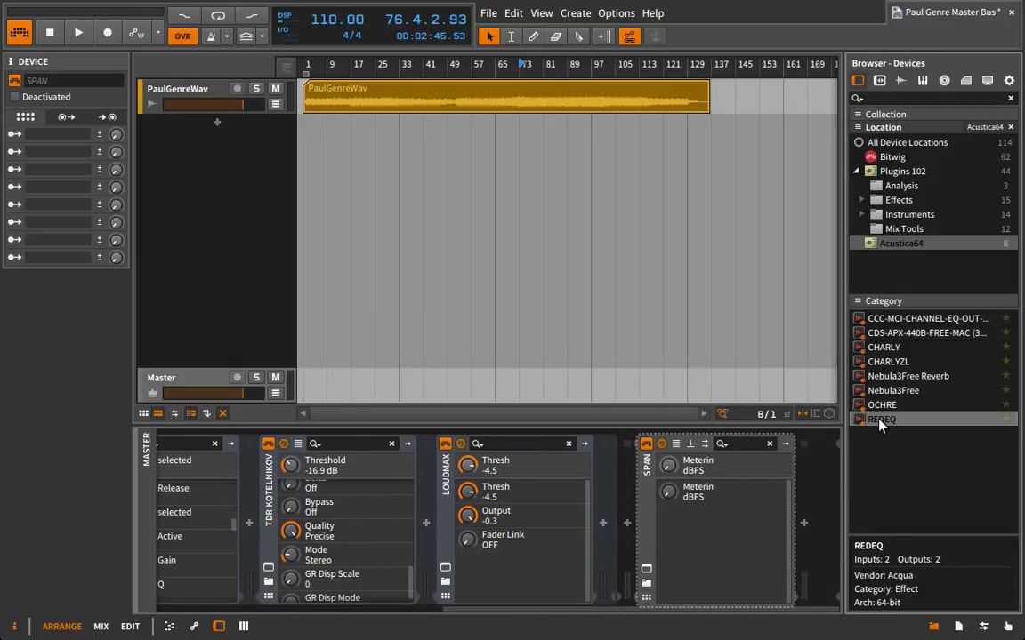
pyautogui.doubleClick(881, 419)
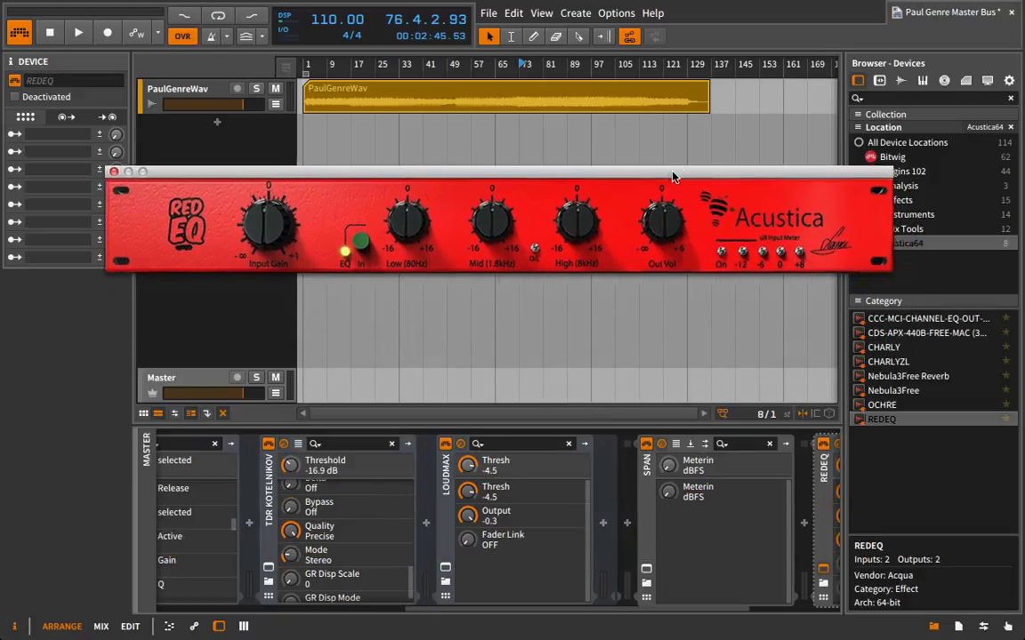
pyautogui.click(884, 347)
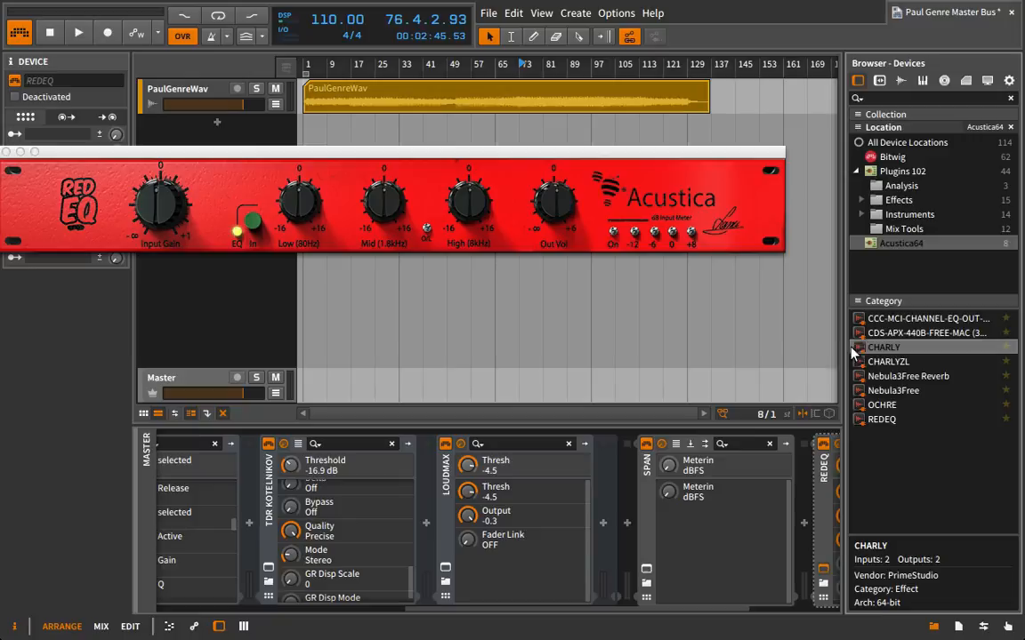
pyautogui.moveTo(870, 327)
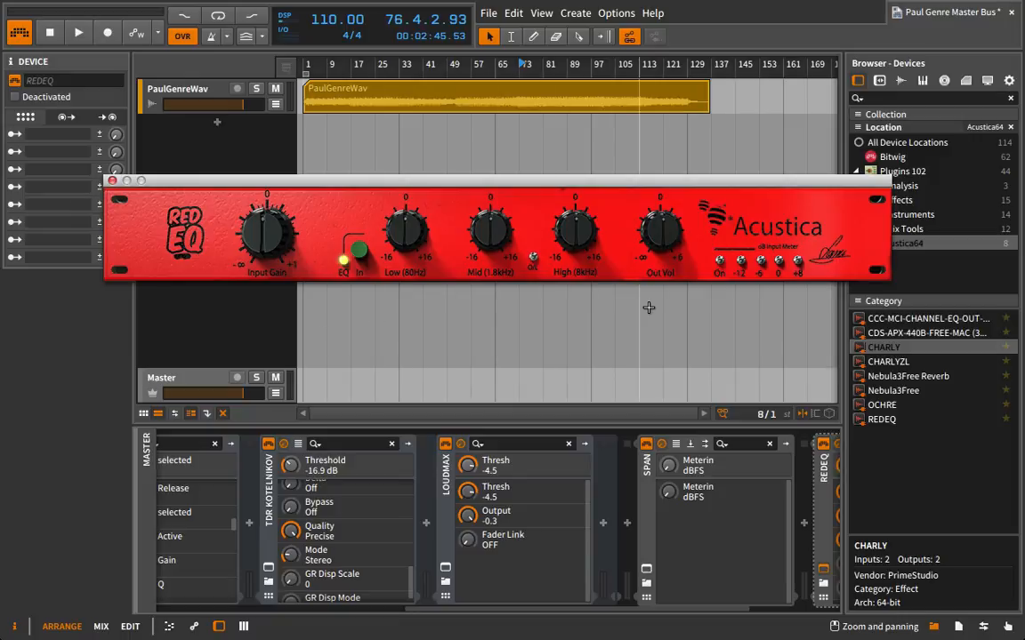
pyautogui.moveTo(585, 271)
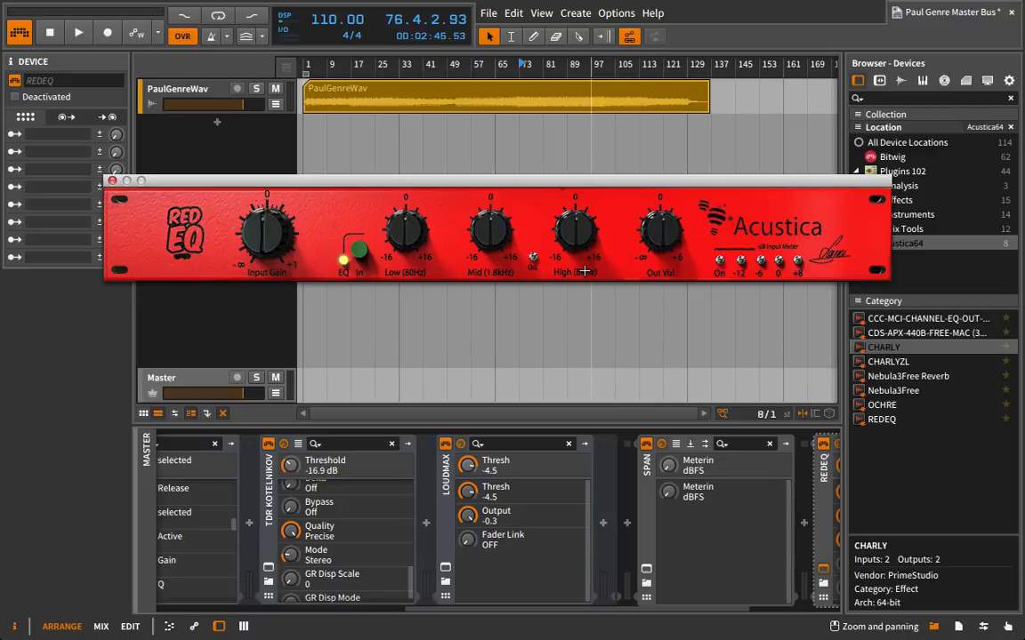
pyautogui.moveTo(582, 277)
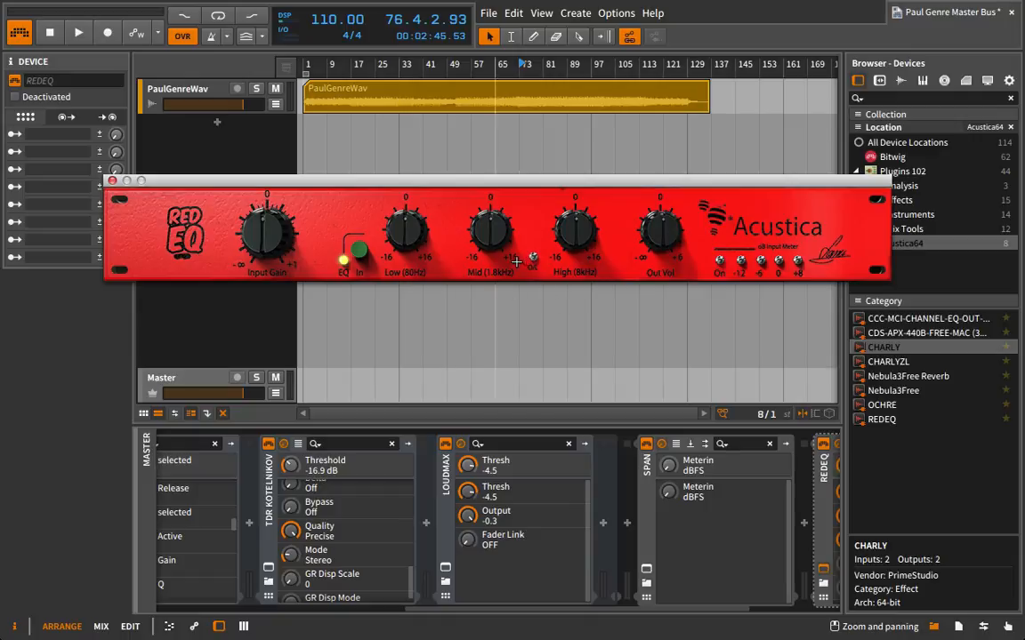
pyautogui.moveTo(498, 283)
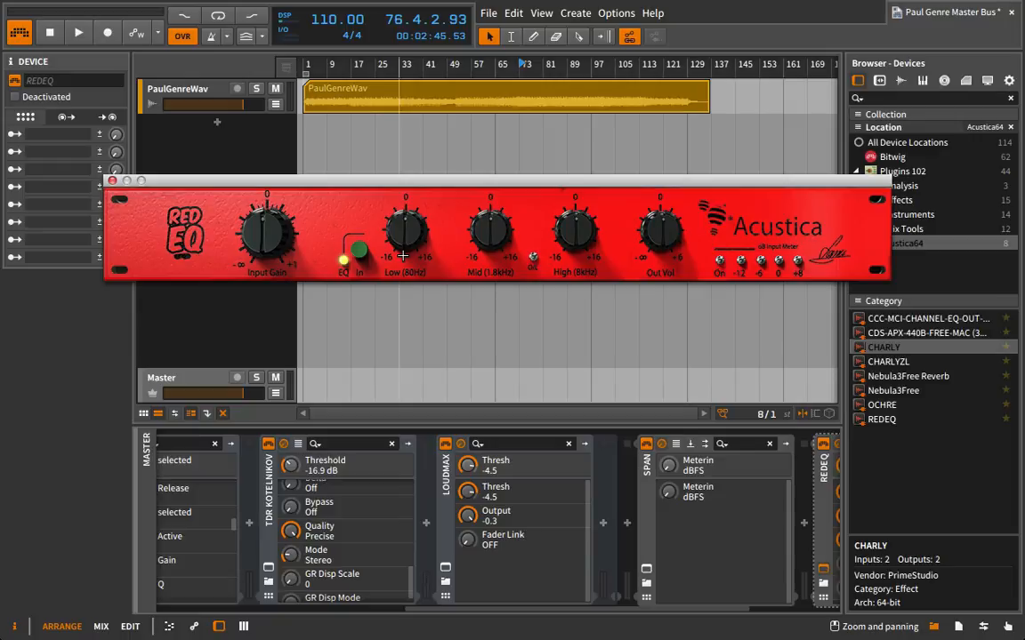
pyautogui.moveTo(350, 177)
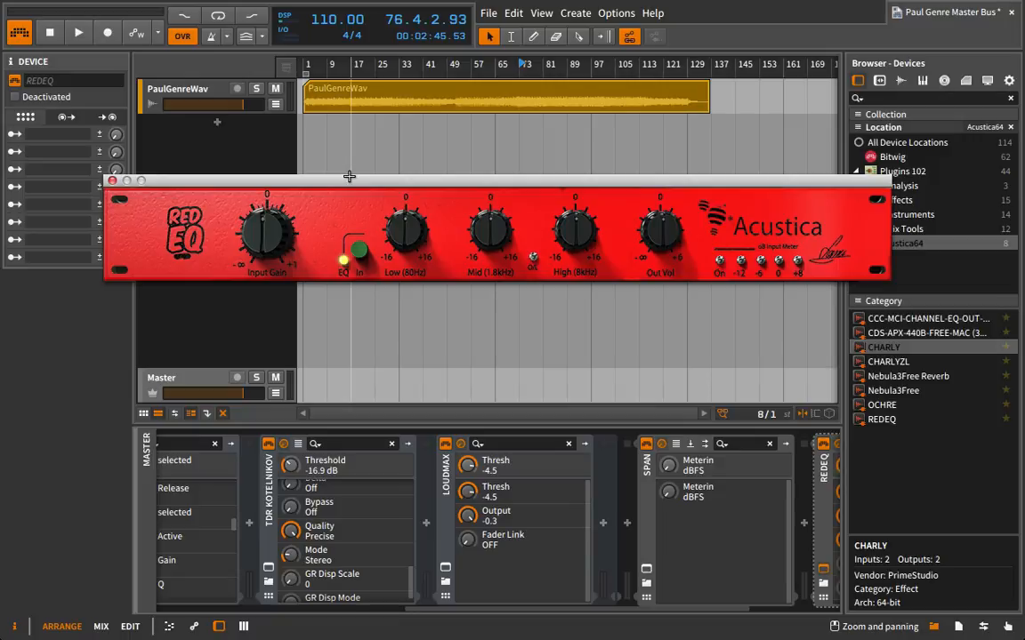
pyautogui.moveTo(255, 90)
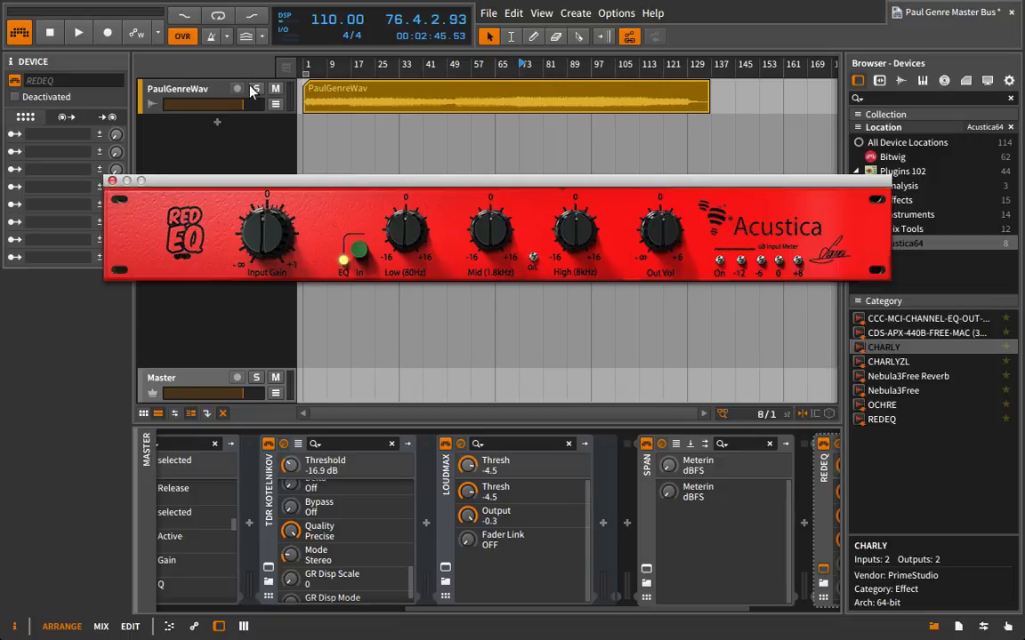
pyautogui.click(256, 88)
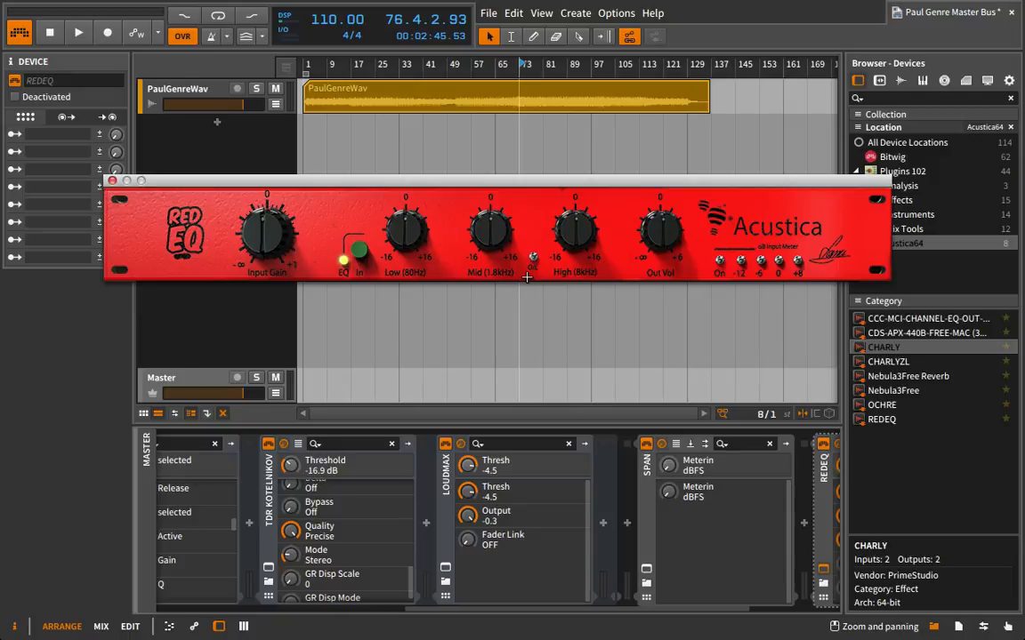
pyautogui.moveTo(600, 147)
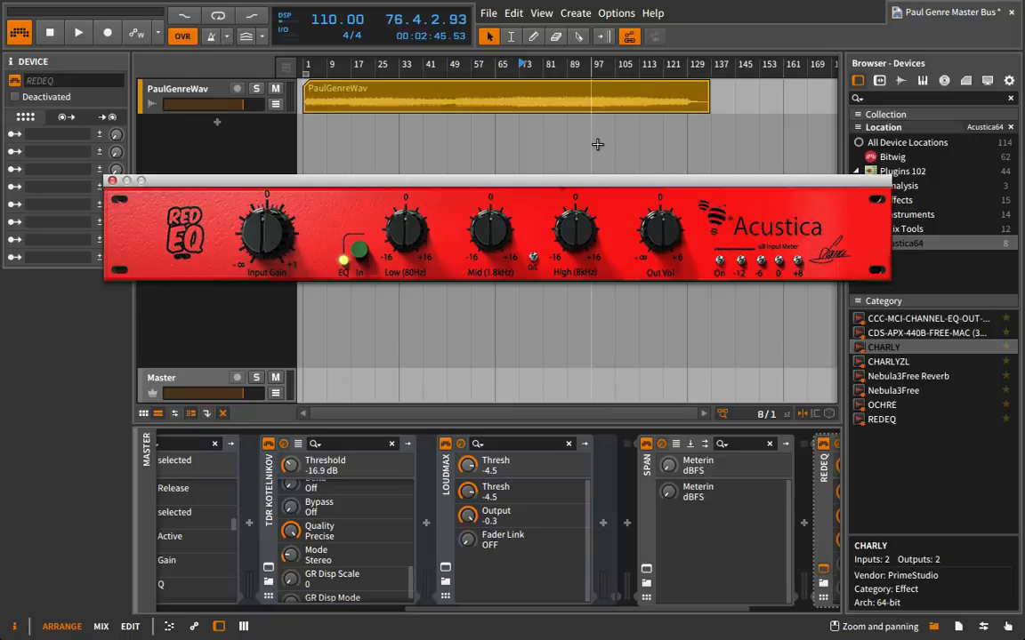
pyautogui.moveTo(219, 135)
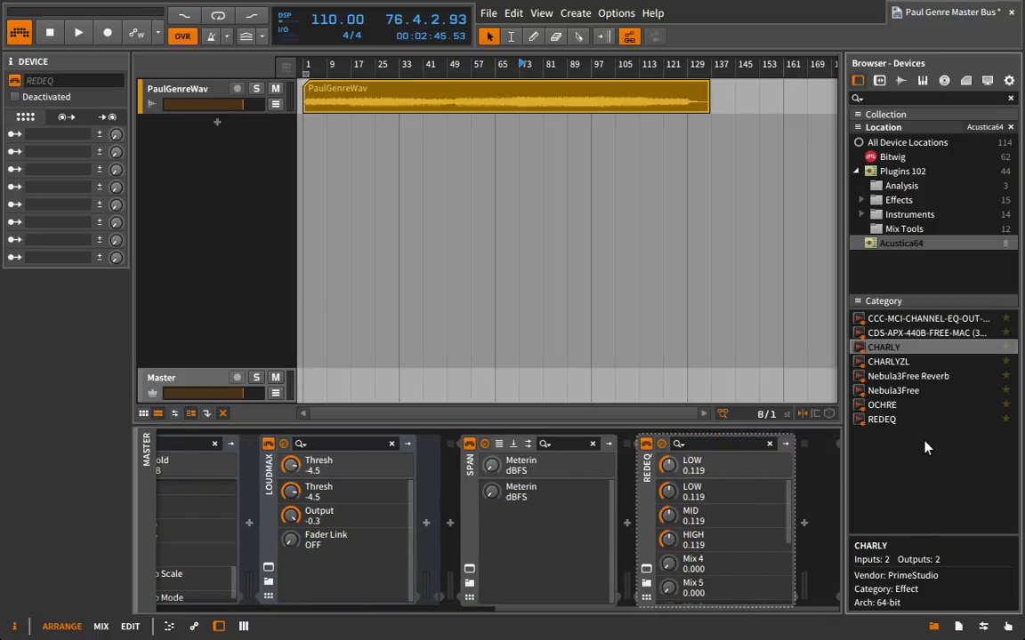
pyautogui.moveTo(827, 485)
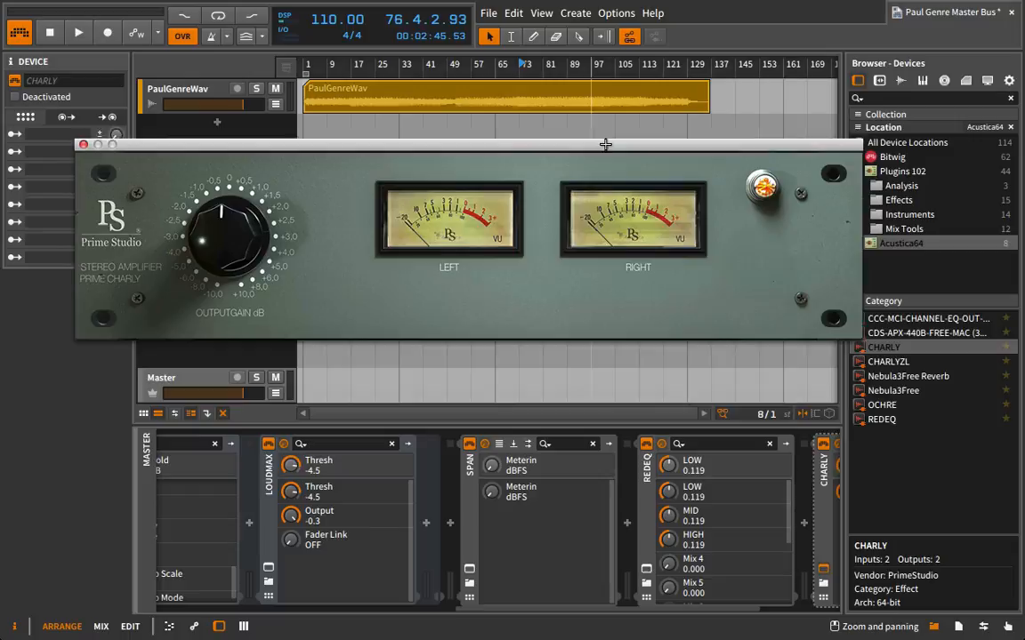
# Step: Nudge the Charly amplifier plugin window slightly upward
pyautogui.moveTo(605, 144); pyautogui.dragTo(605, 135)
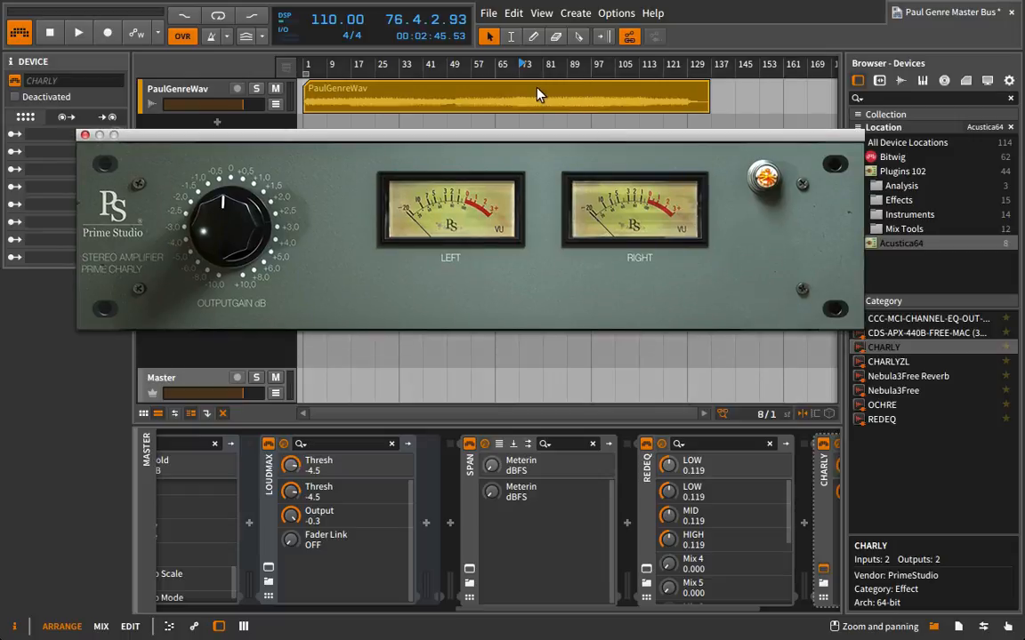
pyautogui.moveTo(487, 294)
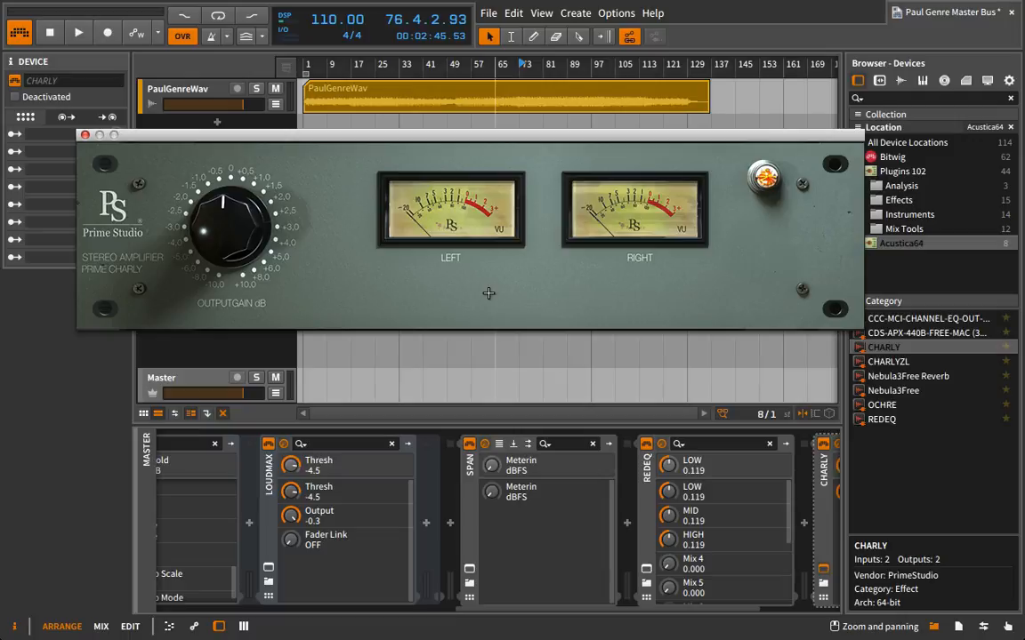
pyautogui.moveTo(383, 296)
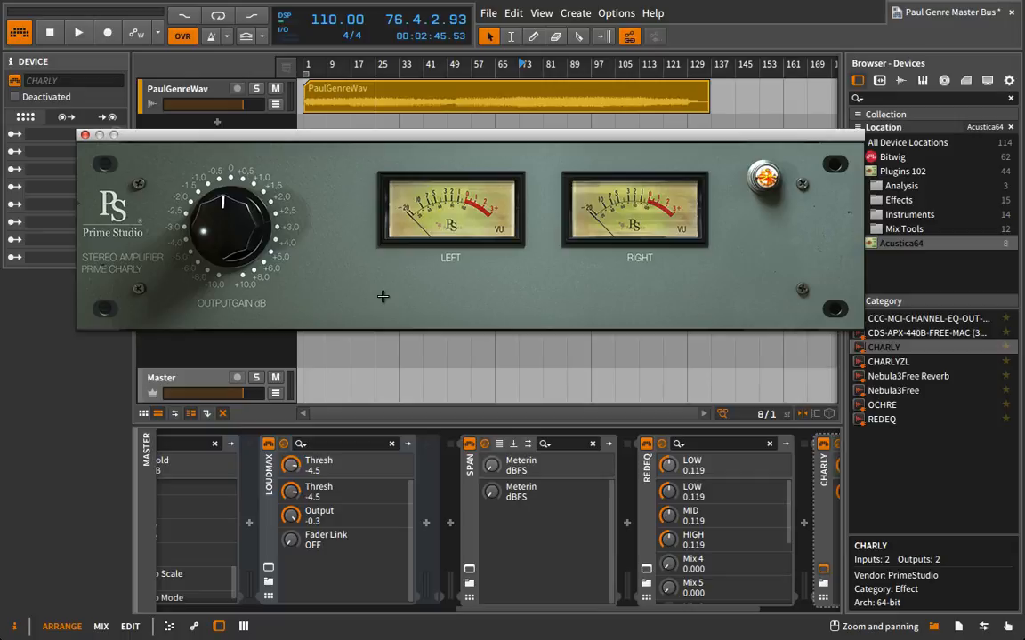
pyautogui.moveTo(310, 438)
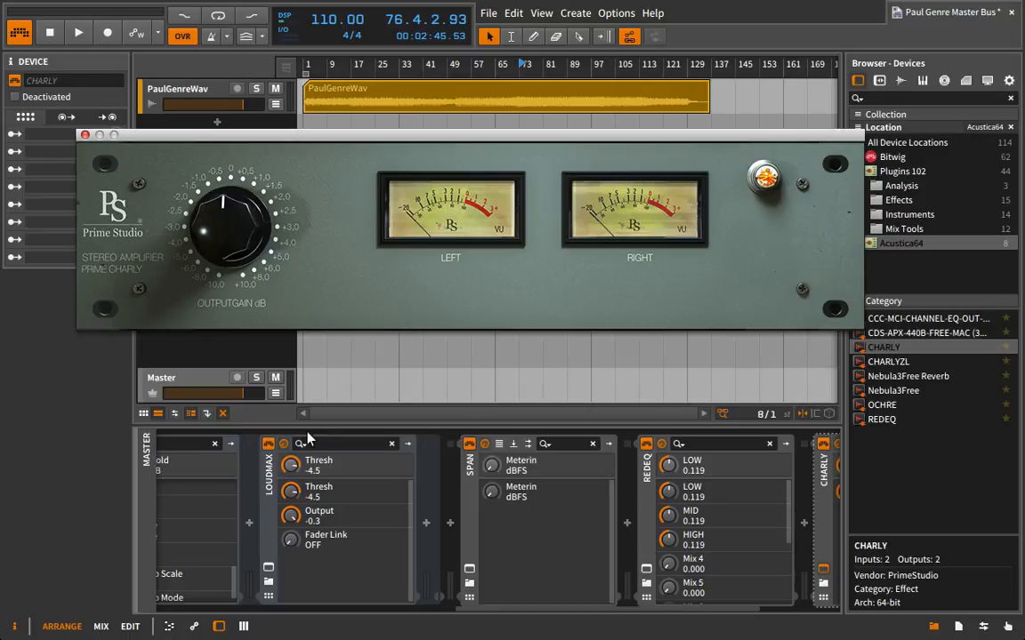
pyautogui.moveTo(314, 478)
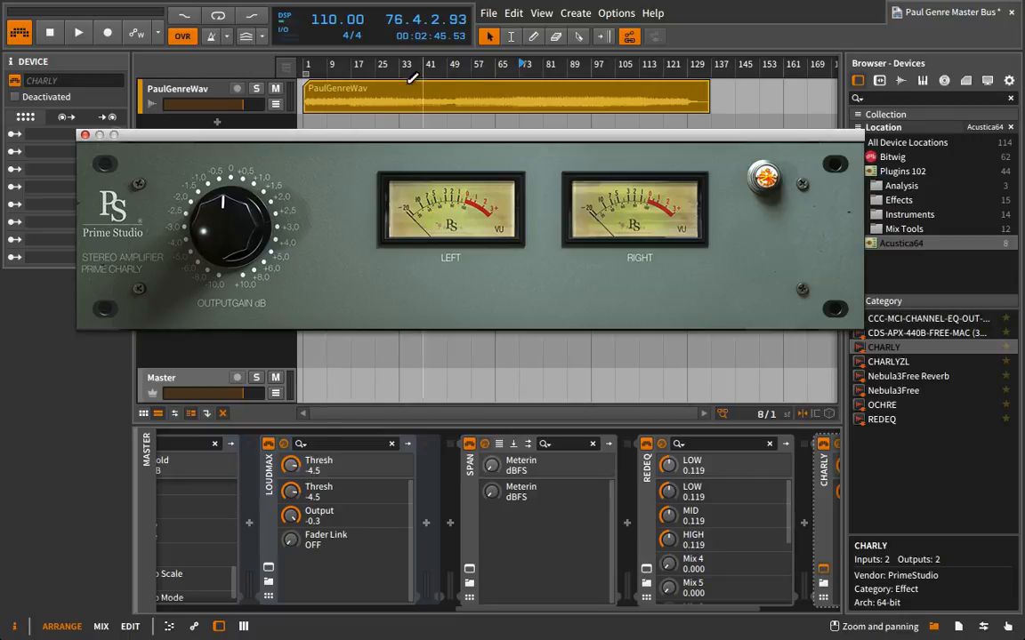
pyautogui.moveTo(124, 173)
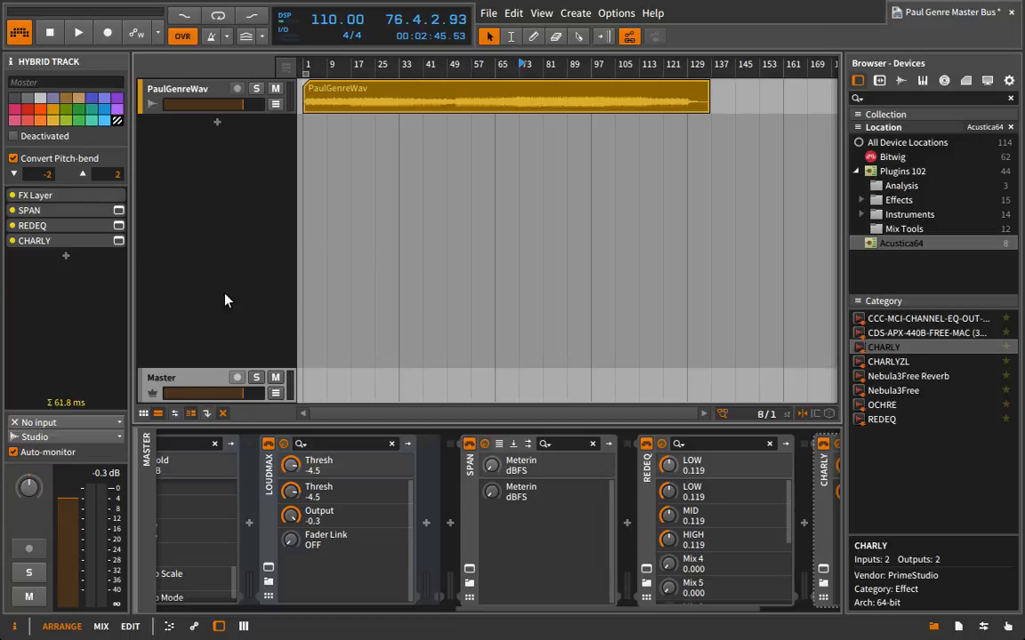
pyautogui.moveTo(354, 365)
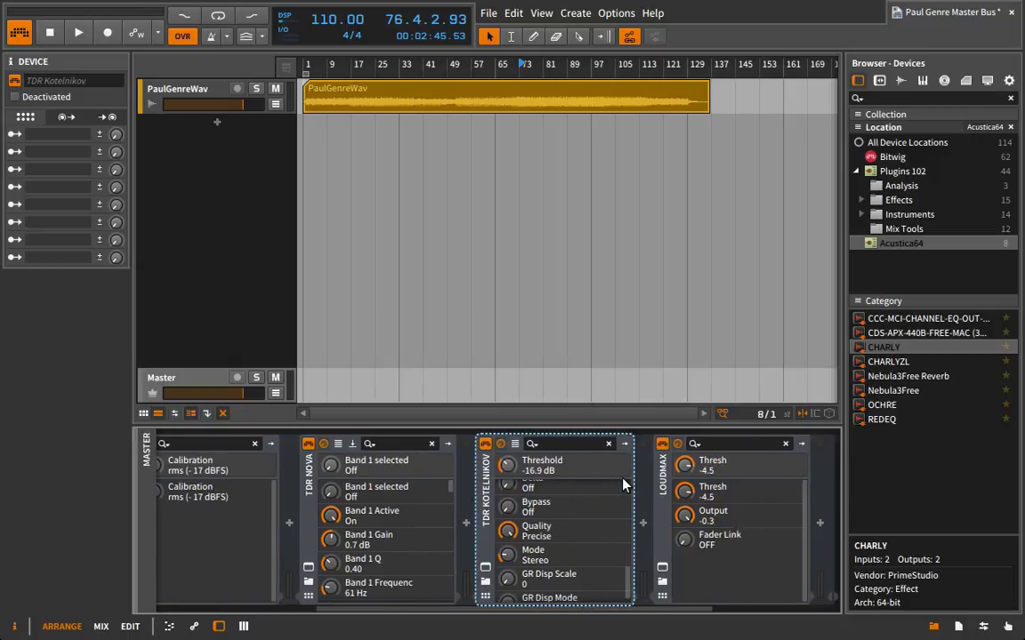
pyautogui.moveTo(663, 492)
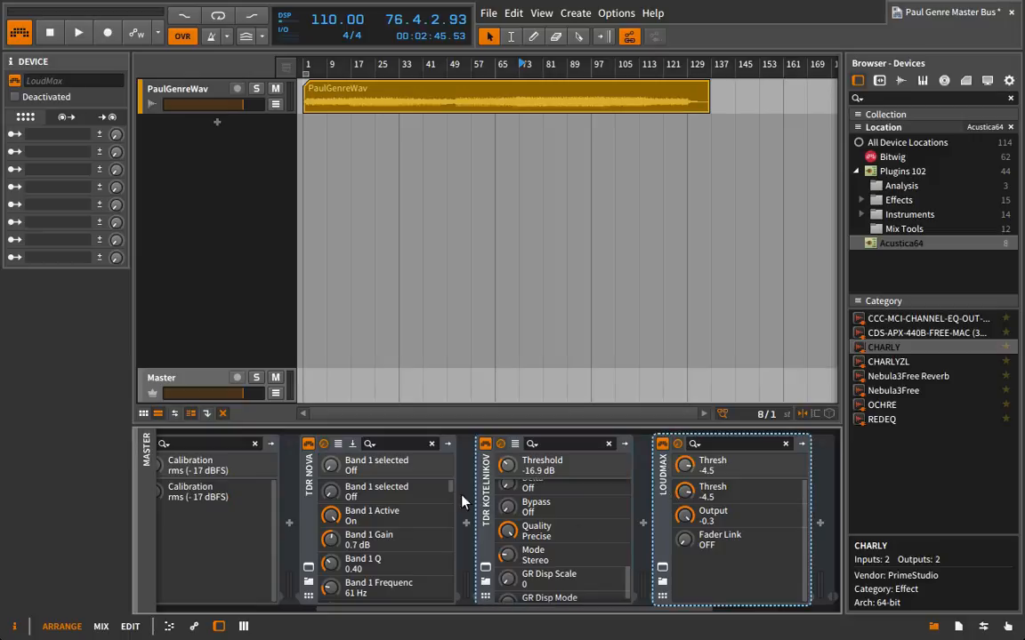
pyautogui.moveTo(479, 554)
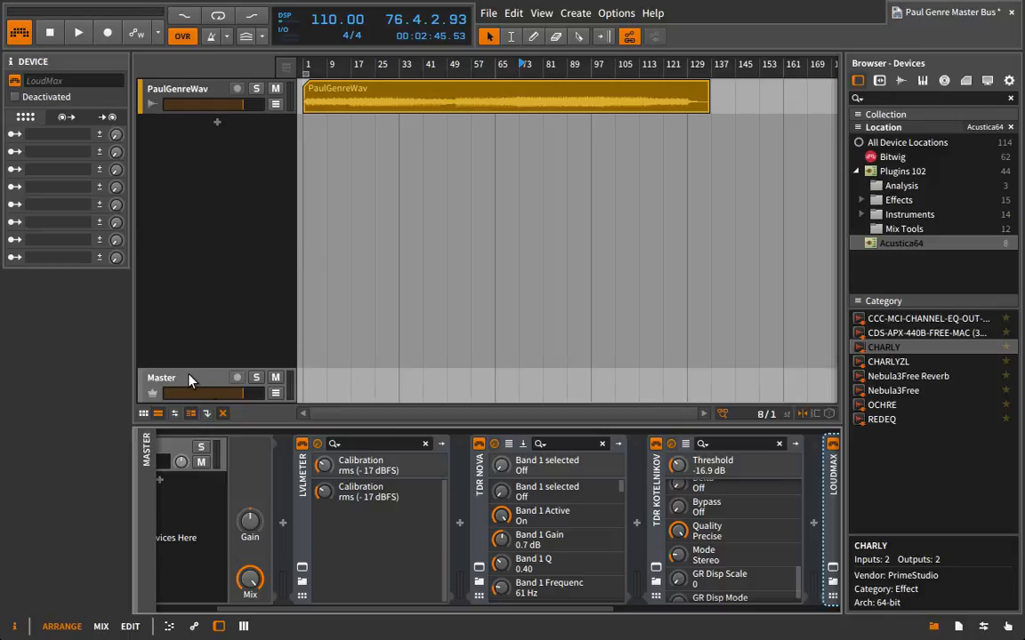
# Step: Select the Master track to show its device chain
pyautogui.click(161, 377)
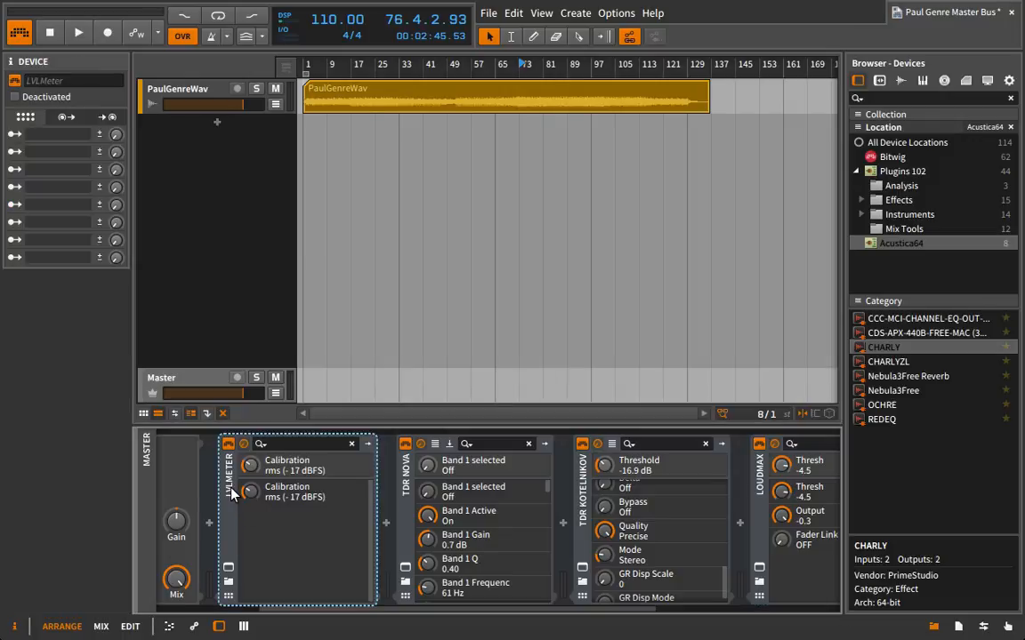
pyautogui.moveTo(229, 573)
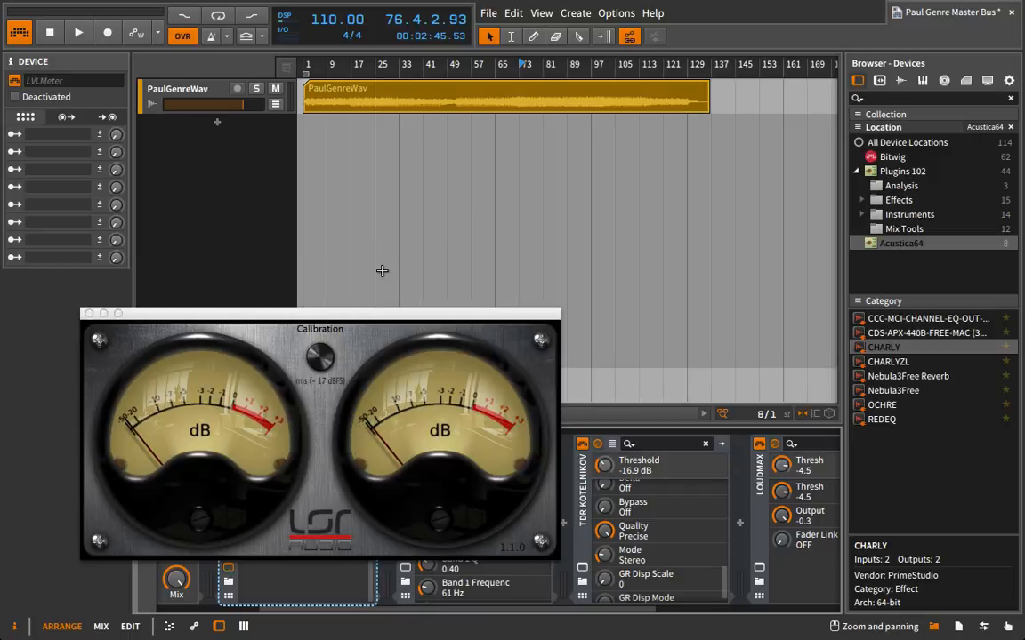
# Step: Browse the Plugins > Analysis folder and add a second LVLMeter after LoudMax
pyautogui.click(78, 33)
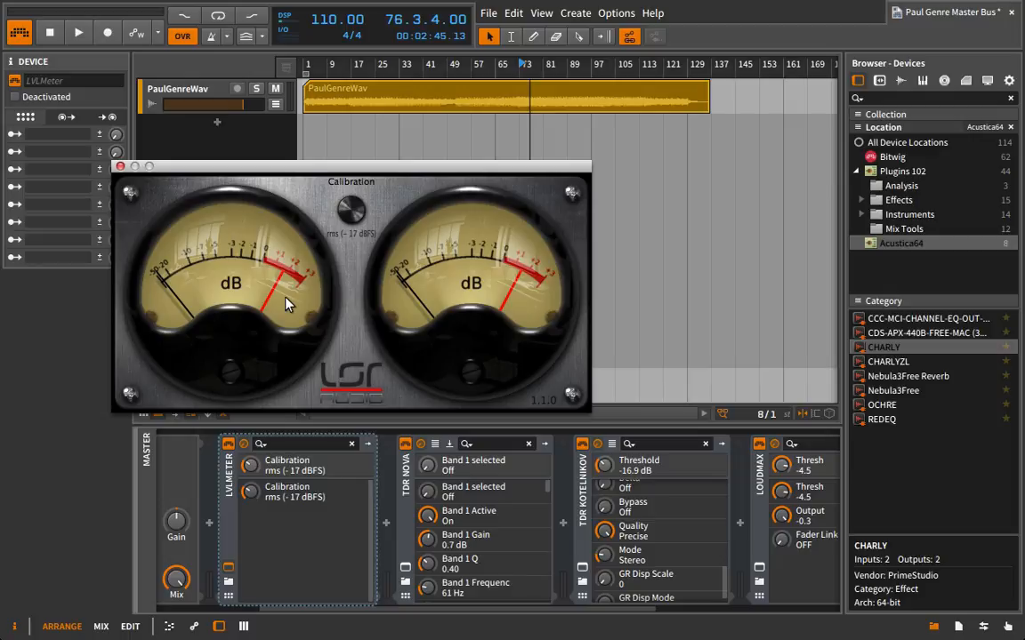
pyautogui.moveTo(690, 472)
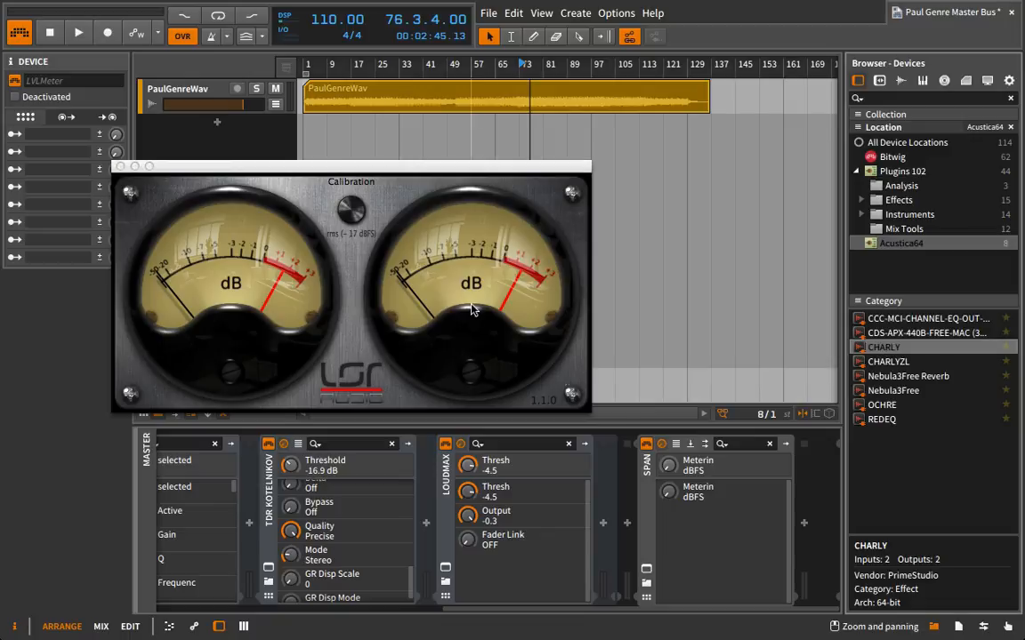
pyautogui.moveTo(620, 418)
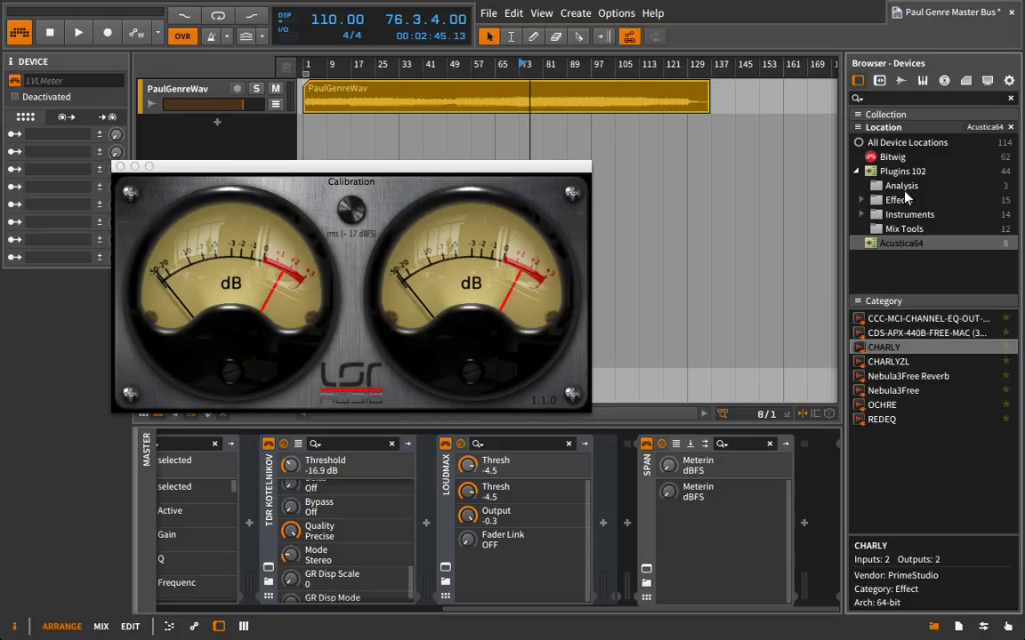
pyautogui.click(901, 185)
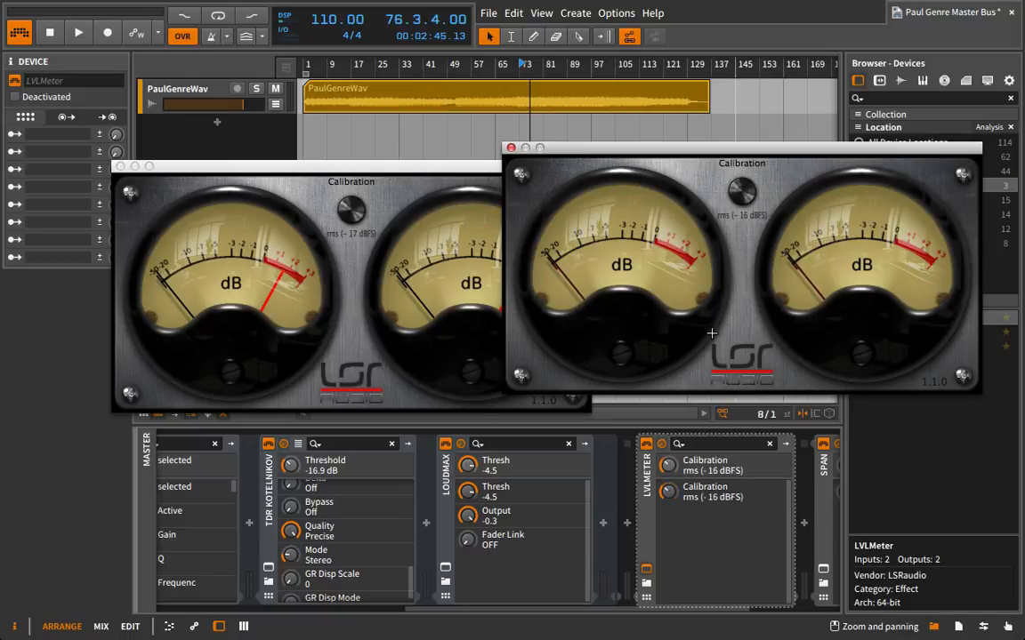
pyautogui.click(78, 33)
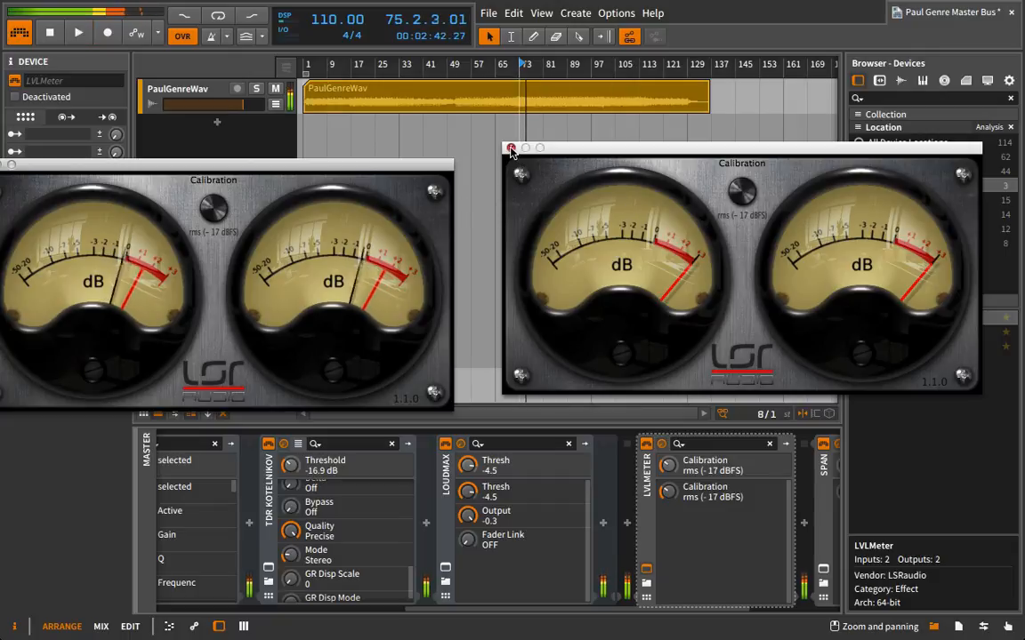
# Step: Close the second LVLMeter window and open the Acustica64 folder in the browser
pyautogui.click(511, 147)
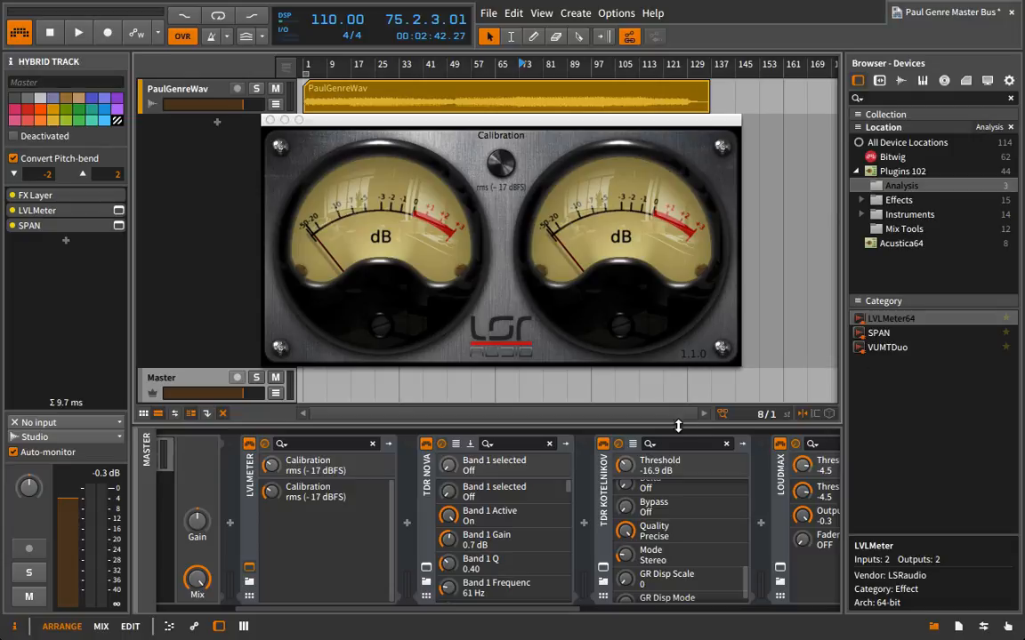
pyautogui.moveTo(280, 138)
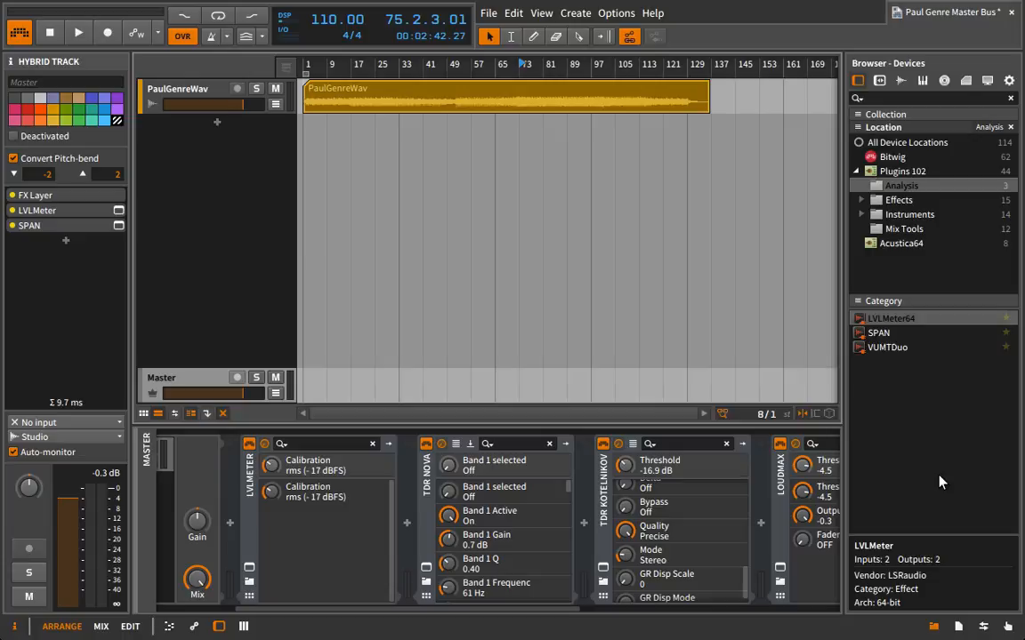
pyautogui.moveTo(901, 262)
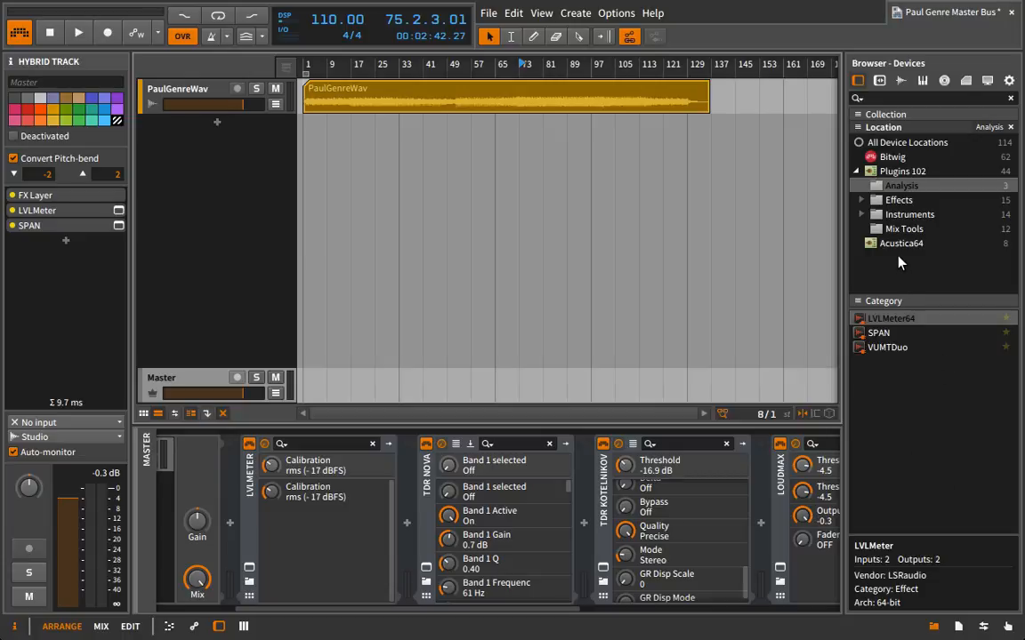
pyautogui.click(901, 243)
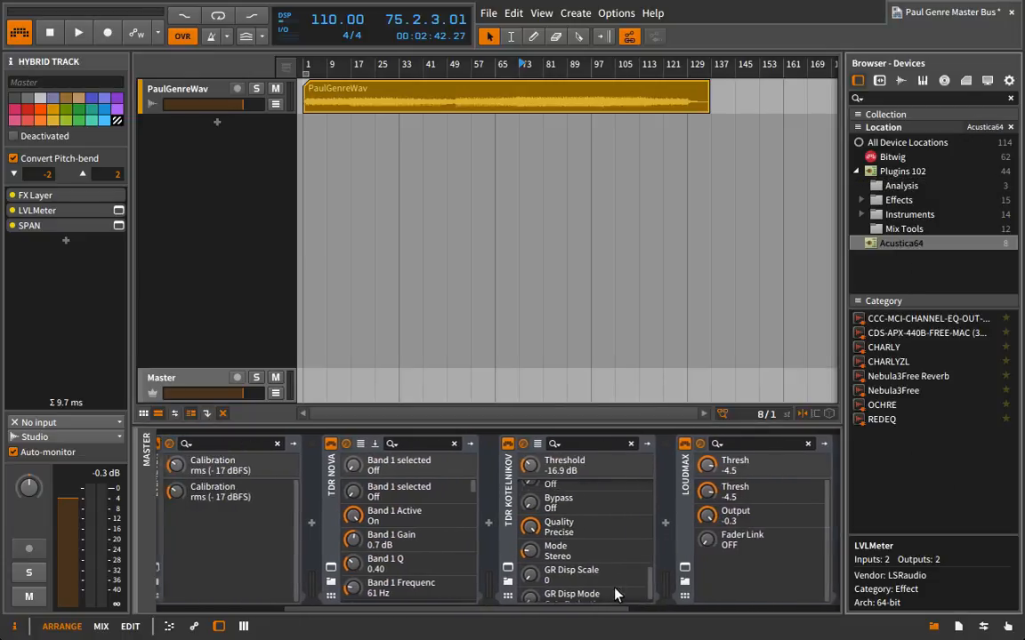
pyautogui.hscroll(3)
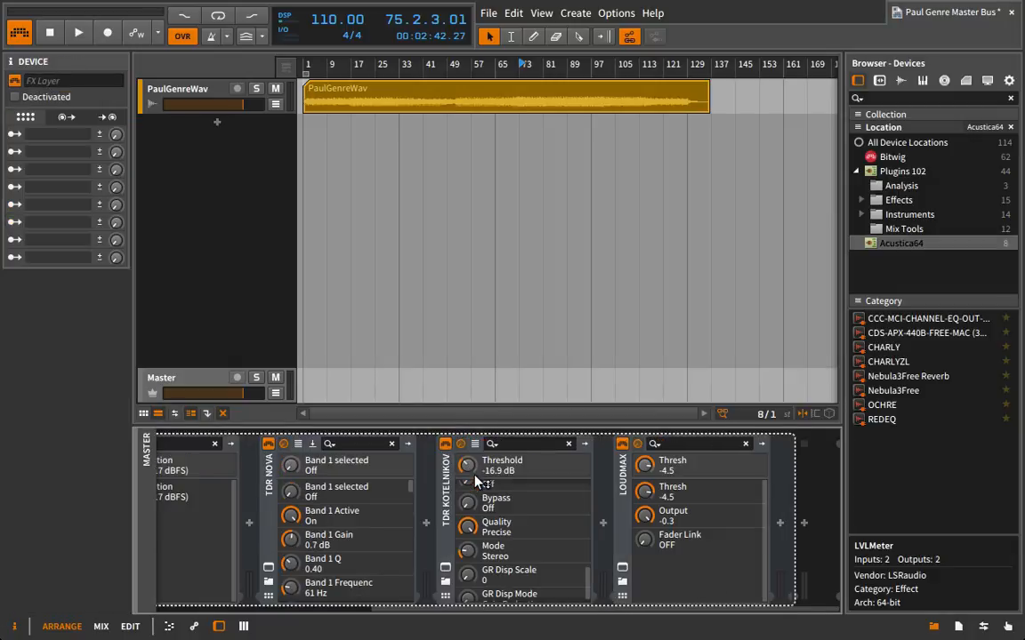
pyautogui.click(883, 347)
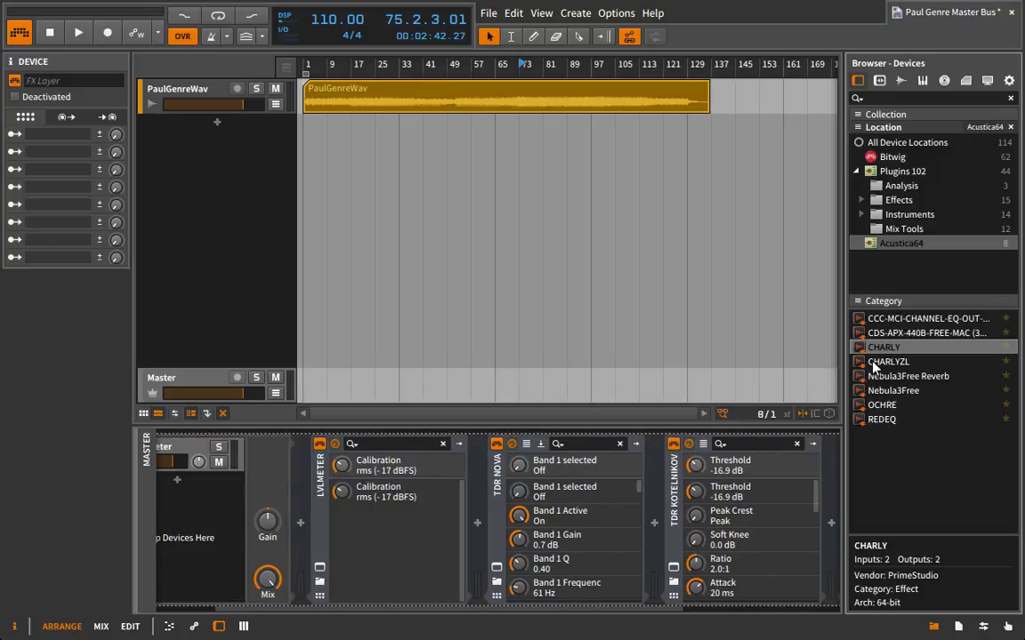
# Step: Add CHARLY after the first LVLMeter, ahead of TDR Nova, and open its window
pyautogui.doubleClick(884, 347)
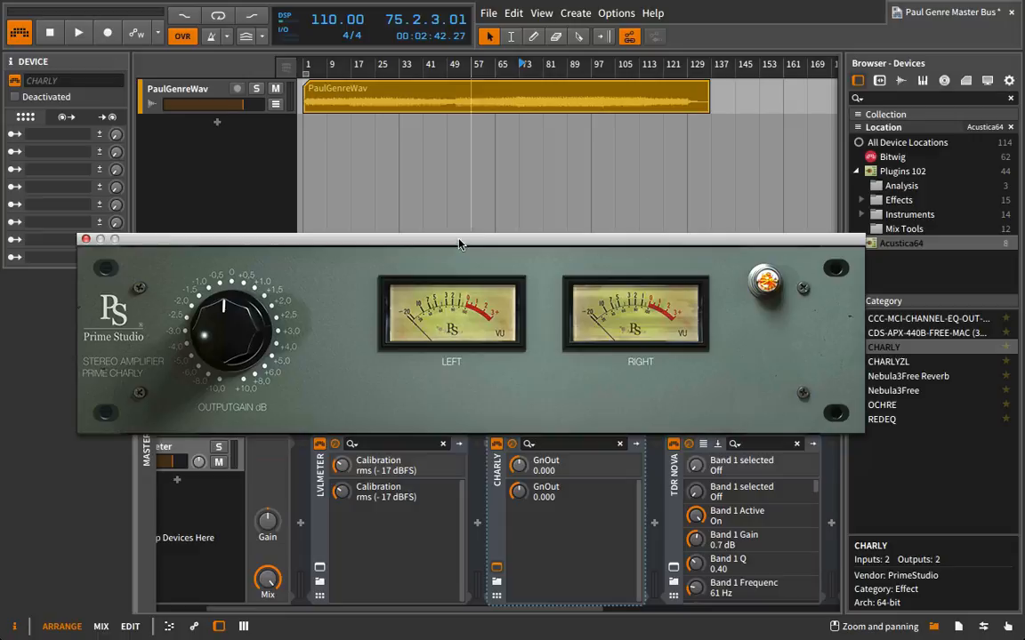
pyautogui.moveTo(480, 331)
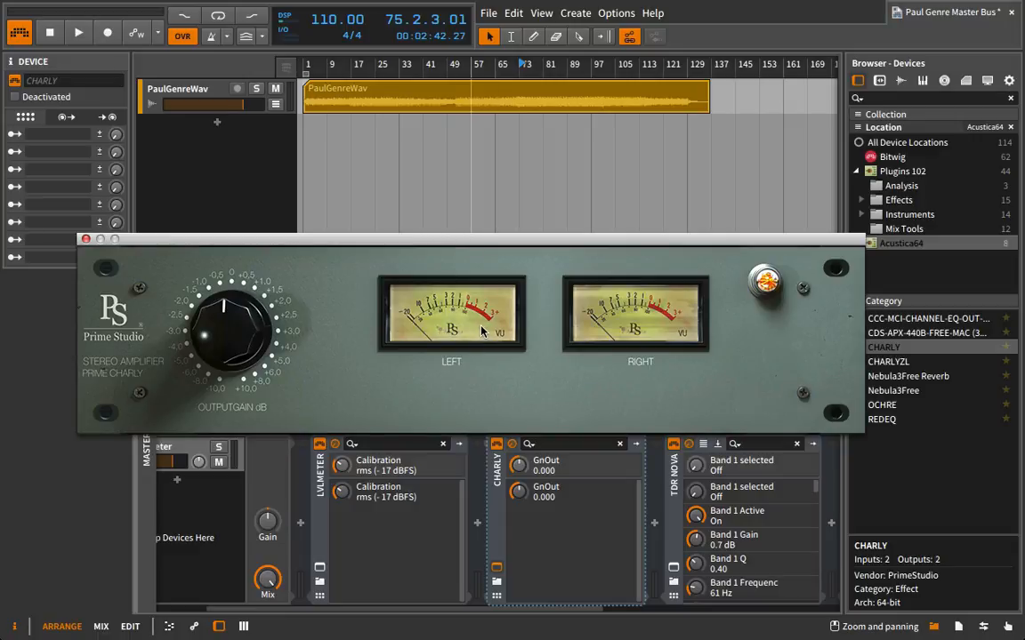
pyautogui.click(78, 33)
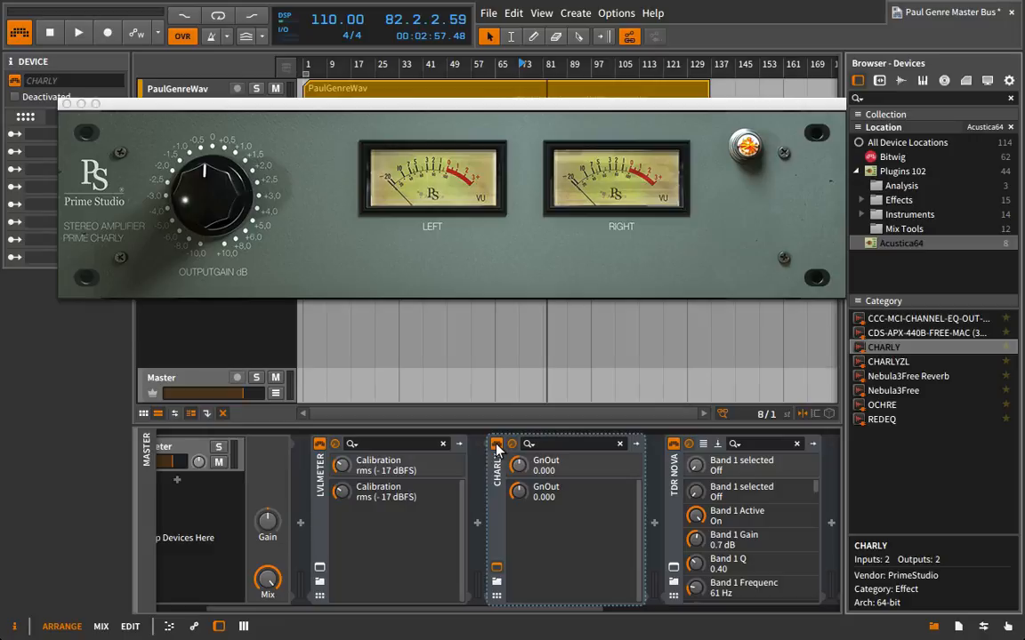
pyautogui.moveTo(449, 493)
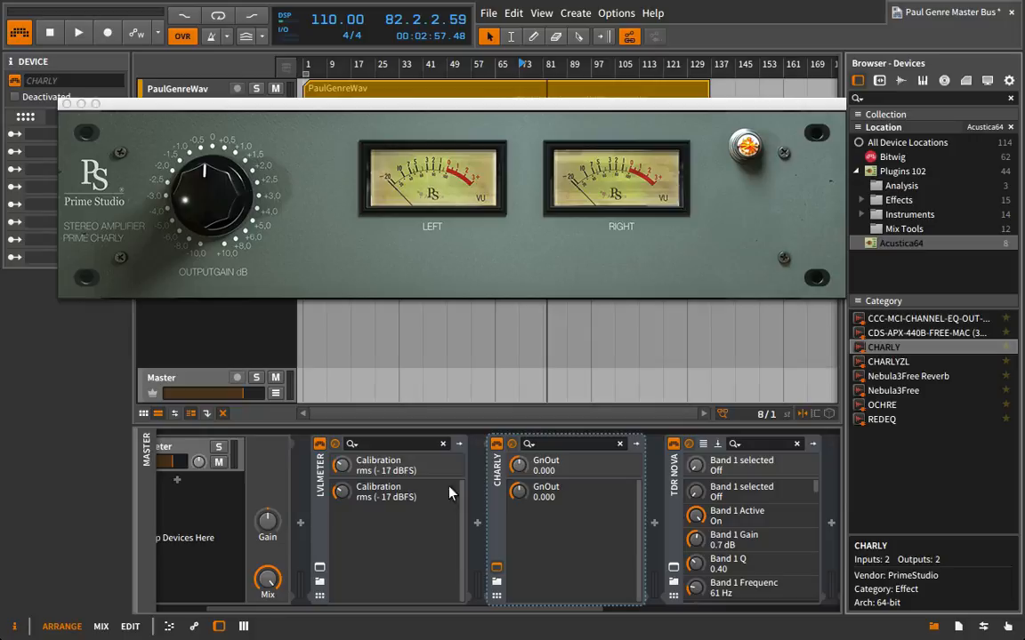
pyautogui.moveTo(445, 477)
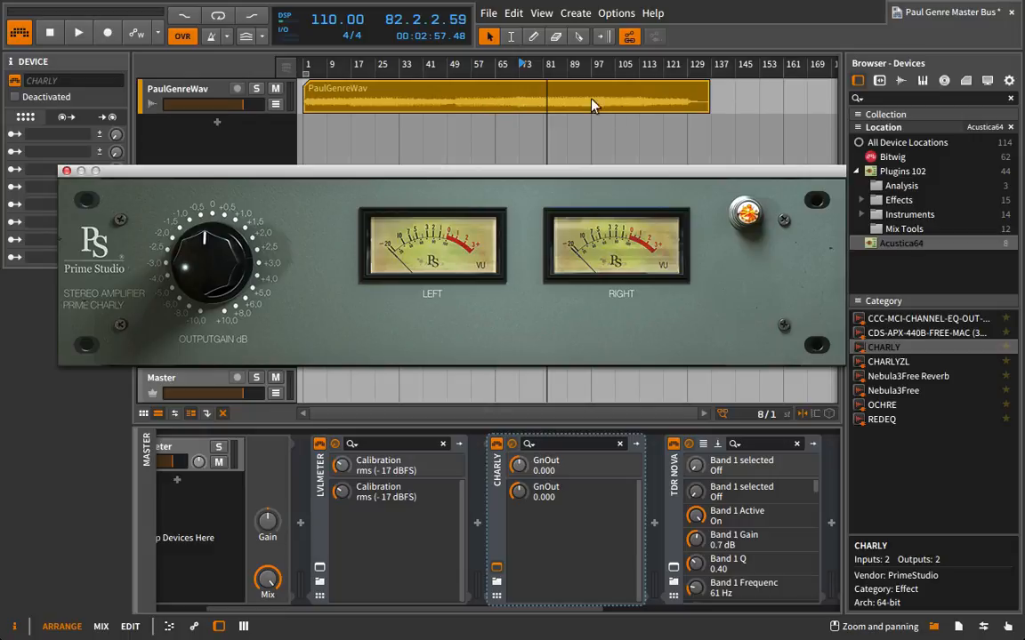
pyautogui.moveTo(577, 117)
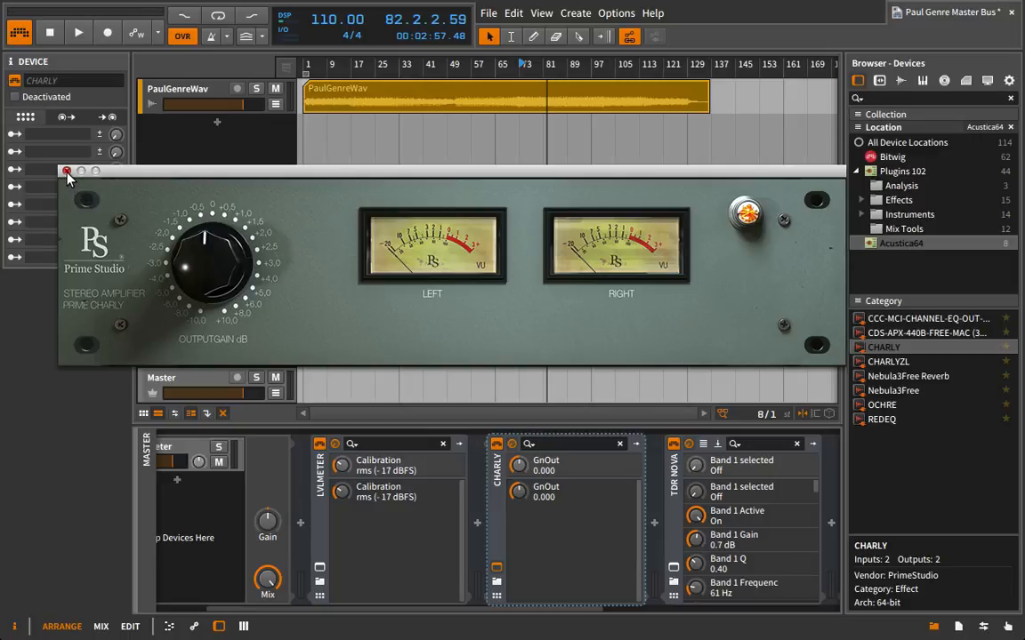
# Step: Close Charly, switch off TDR Nova's bands I and IV, then close Nova
pyautogui.click(67, 171)
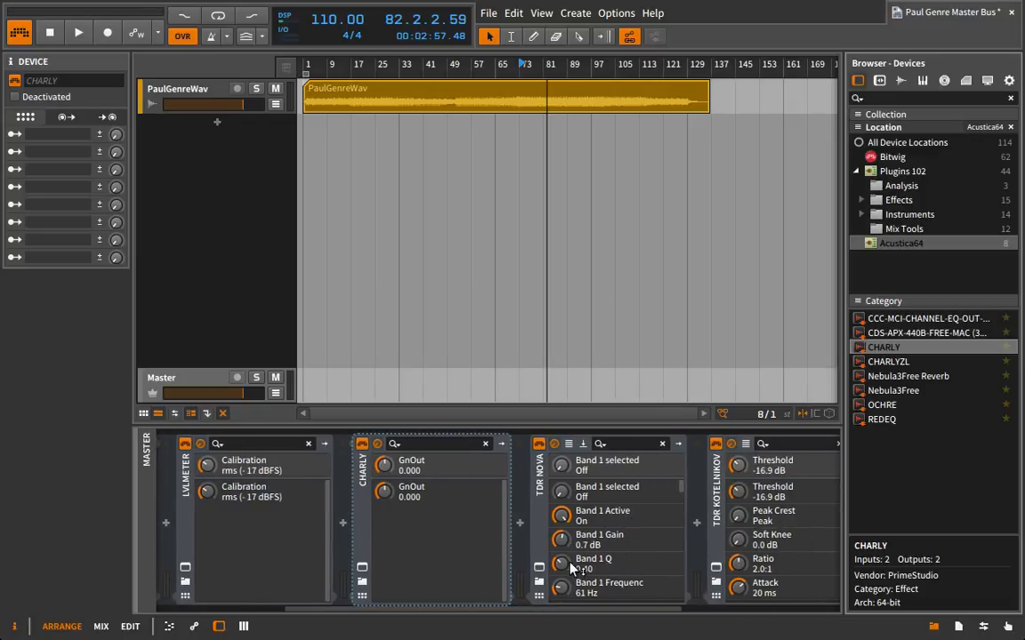
pyautogui.click(78, 32)
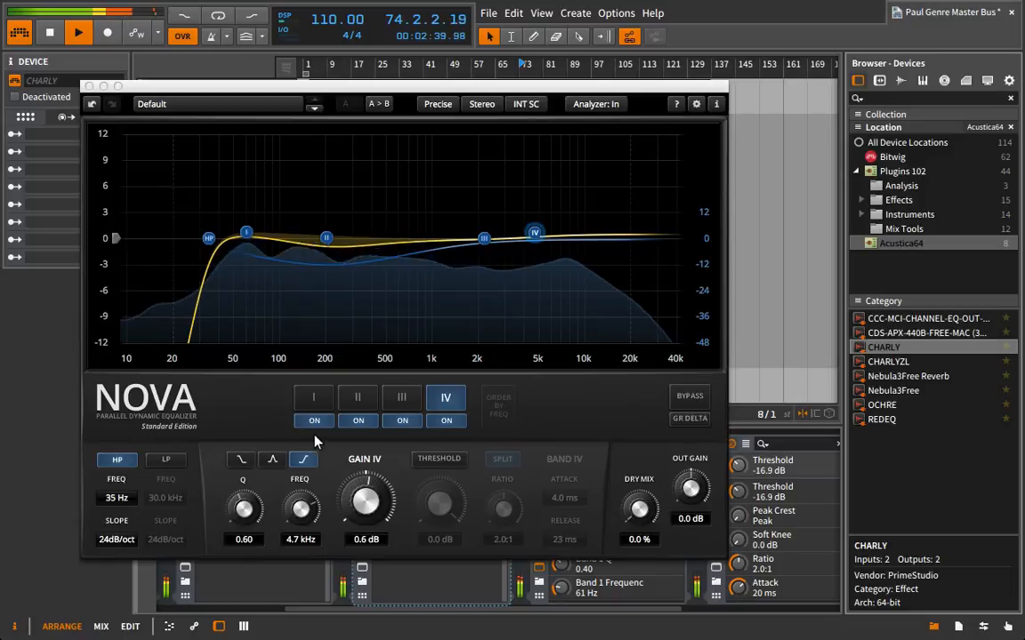
pyautogui.click(313, 397)
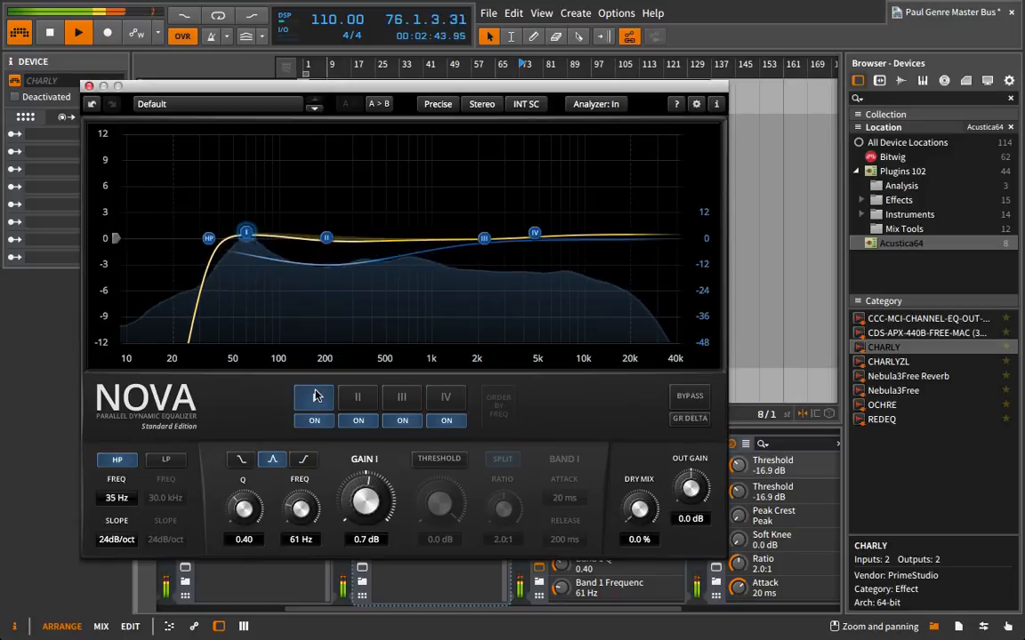
pyautogui.click(313, 397)
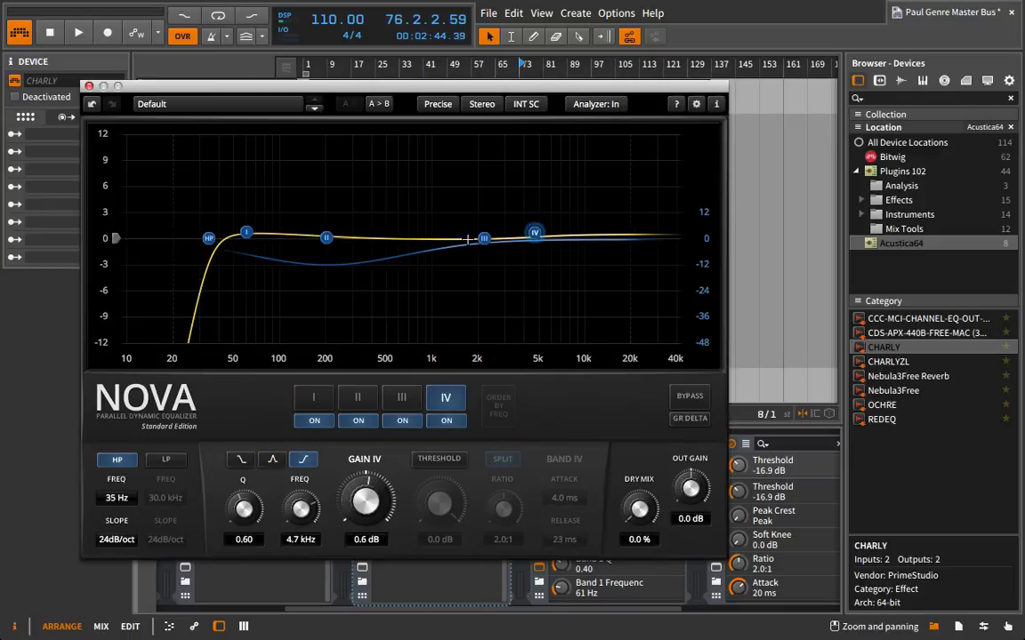
pyautogui.click(313, 397)
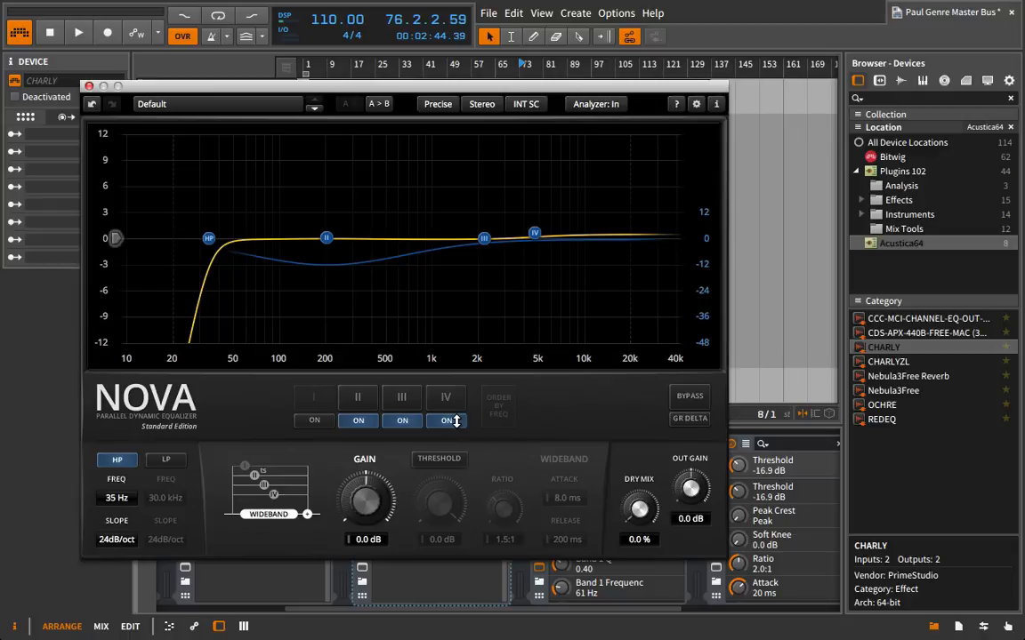
pyautogui.click(446, 420)
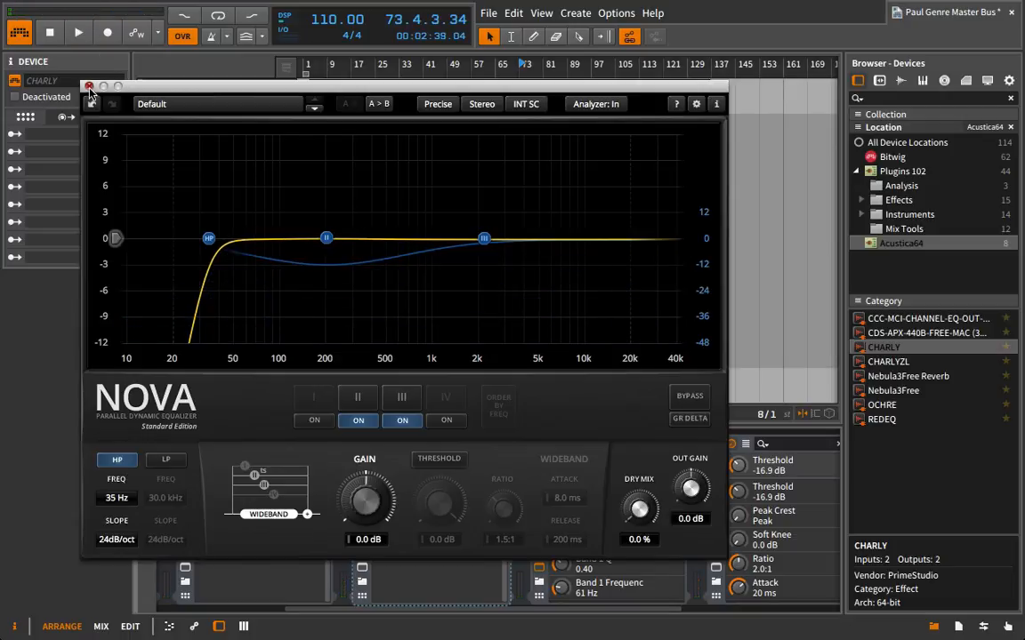
pyautogui.click(90, 86)
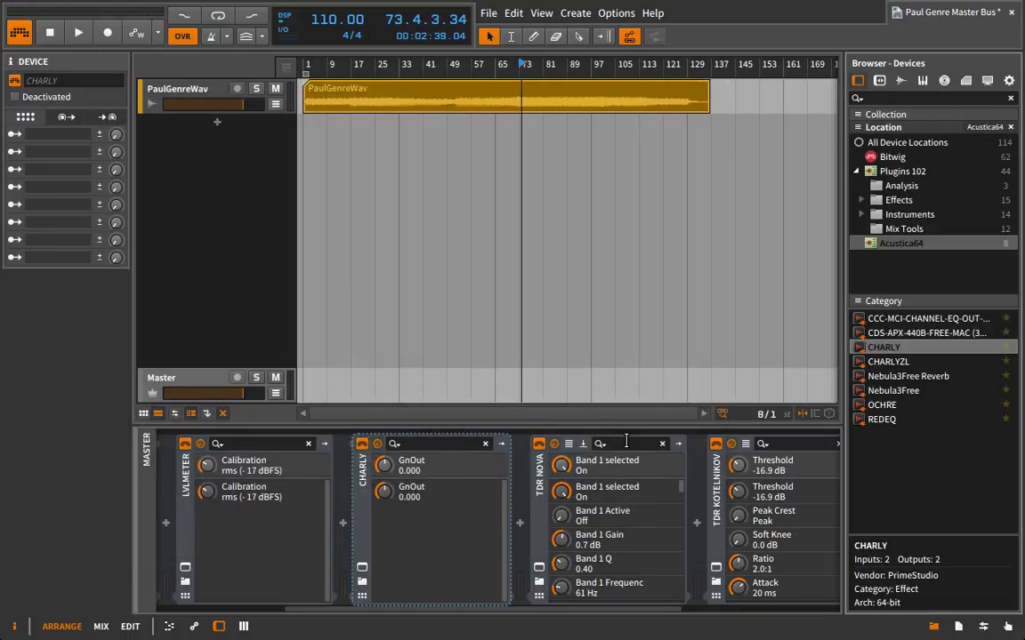
# Step: Select REDEQ in the browser's Category list
pyautogui.click(881, 419)
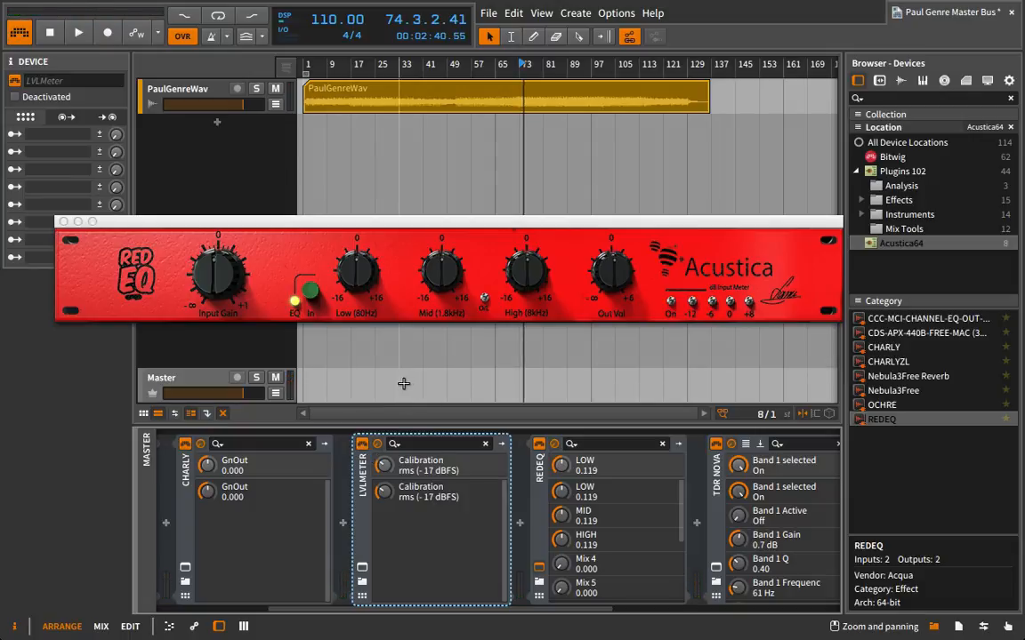
pyautogui.moveTo(347, 316)
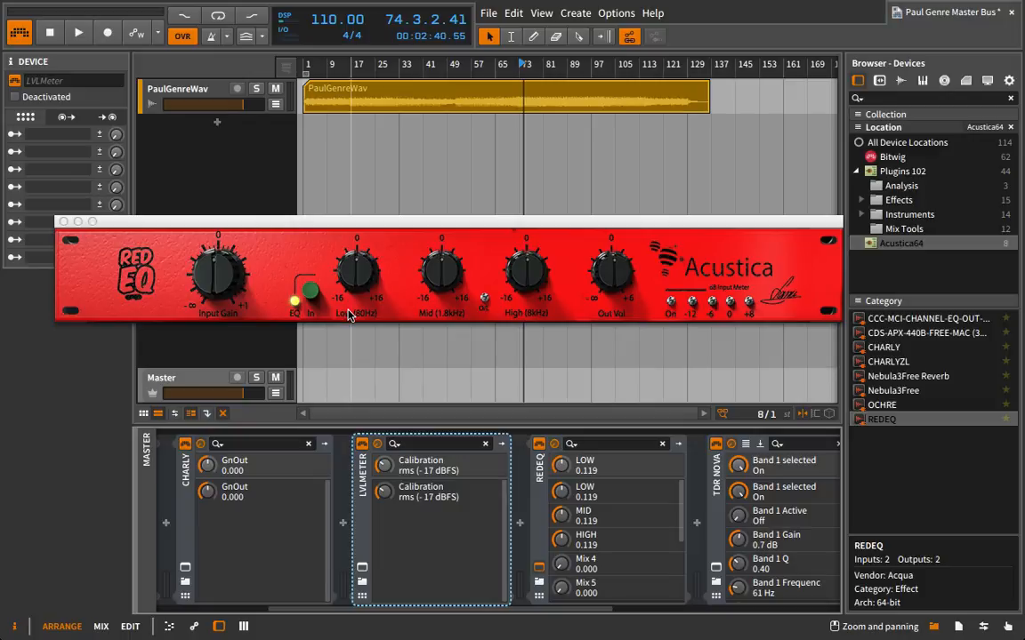
pyautogui.moveTo(361, 319)
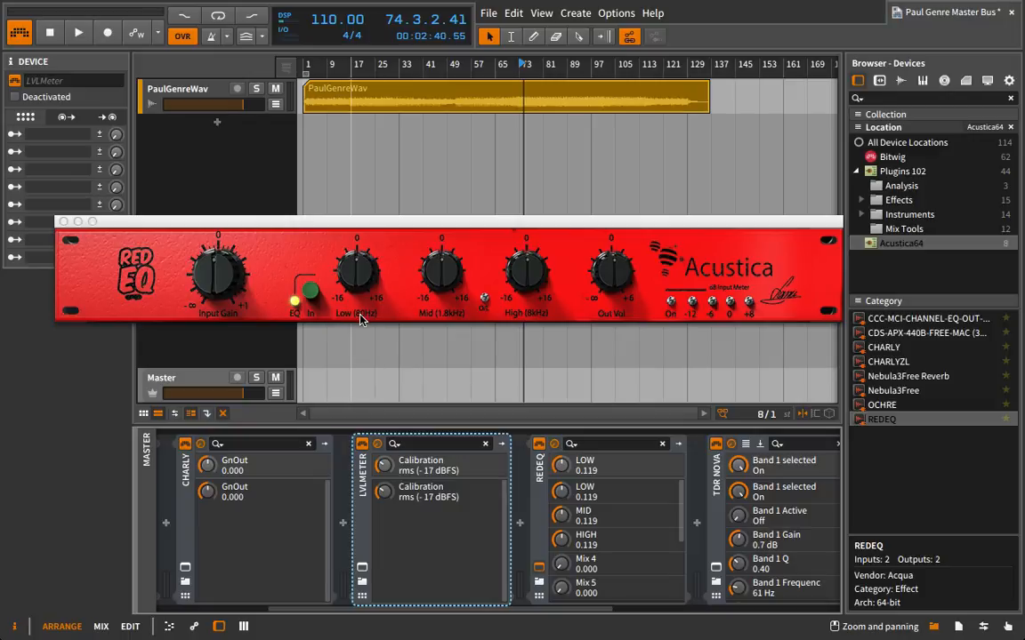
pyautogui.moveTo(604, 320)
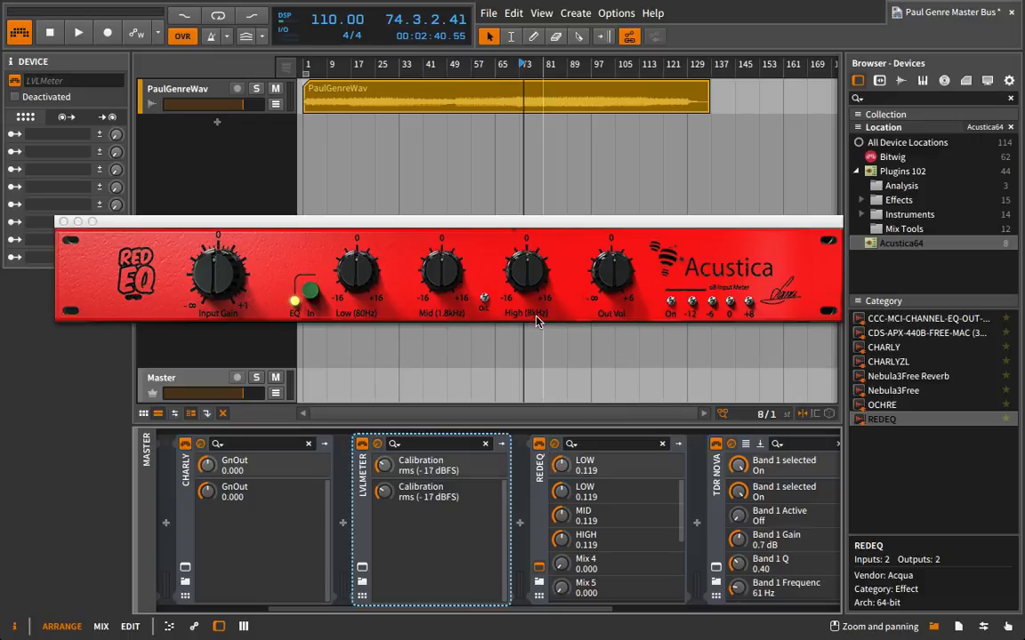
pyautogui.moveTo(442, 349)
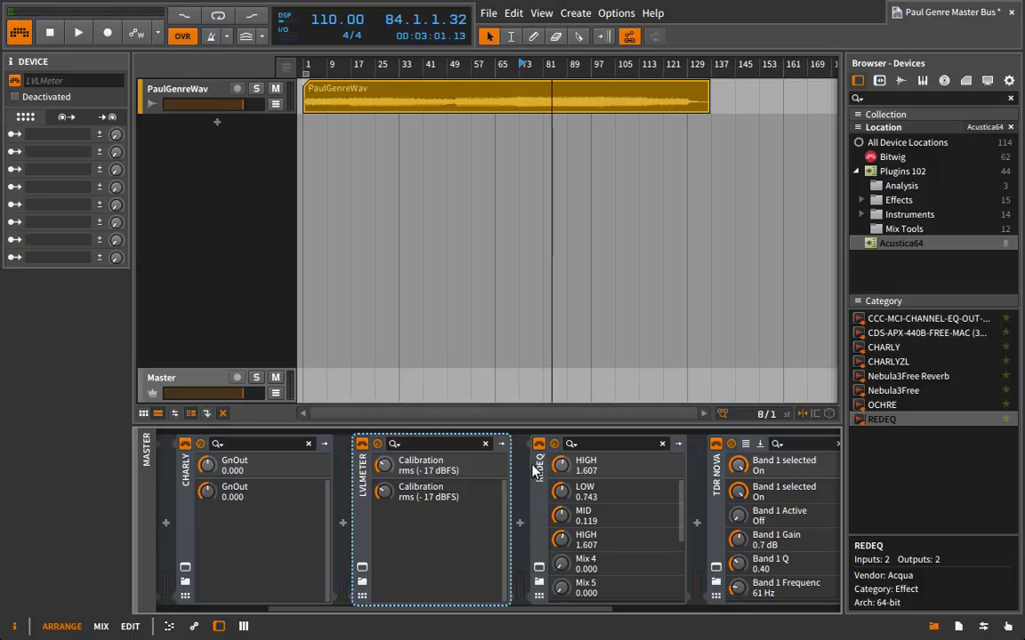
pyautogui.moveTo(532, 471)
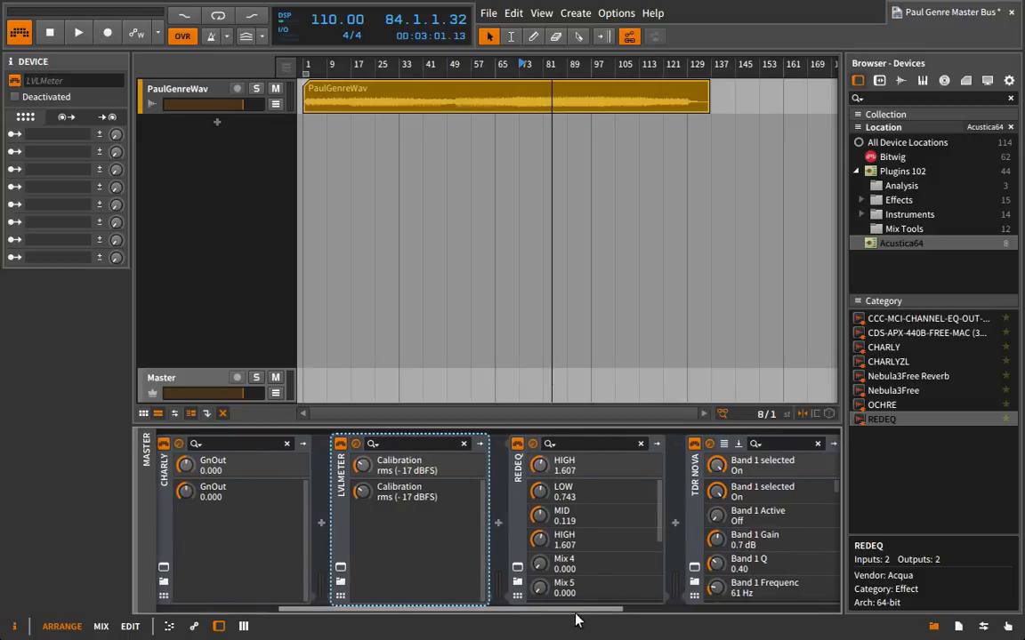
# Step: Start playback, watch Kotelnikov's gain reduction, then close the compressor window
pyautogui.hscroll(3)
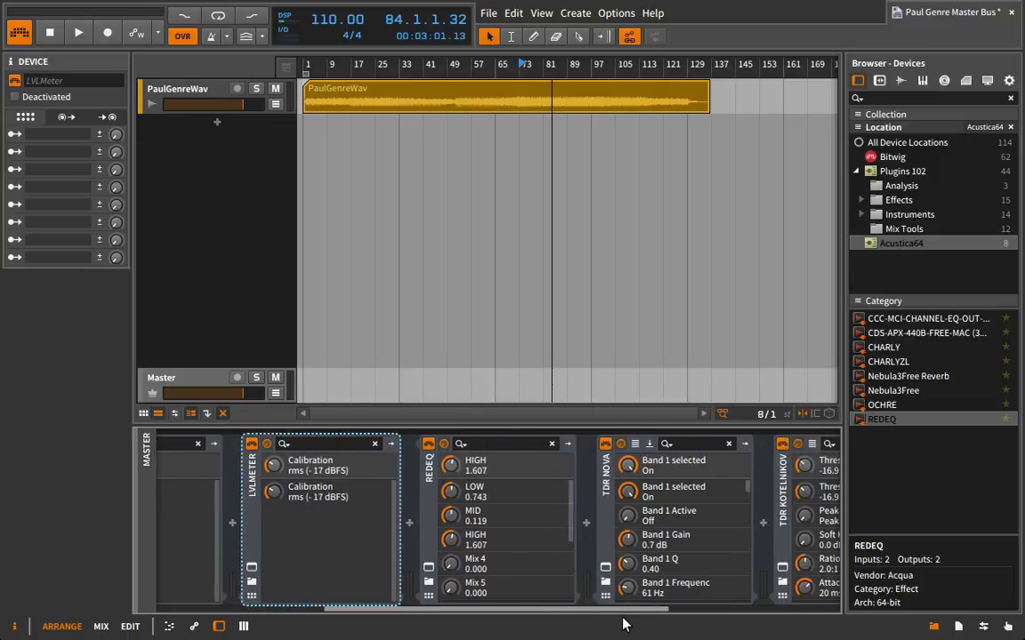
pyautogui.hscroll(-3)
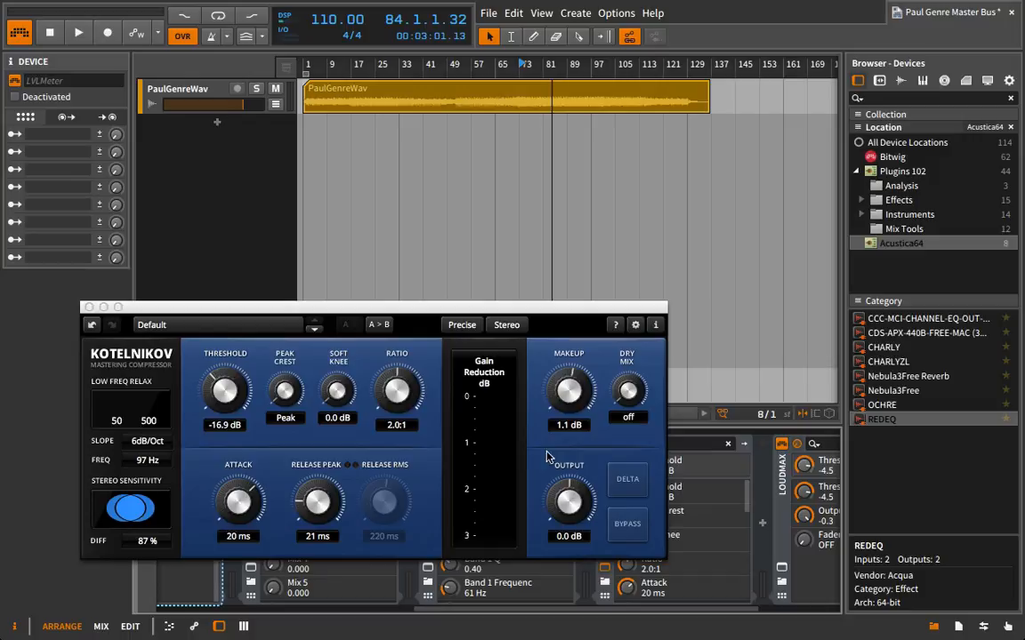
pyautogui.click(77, 32)
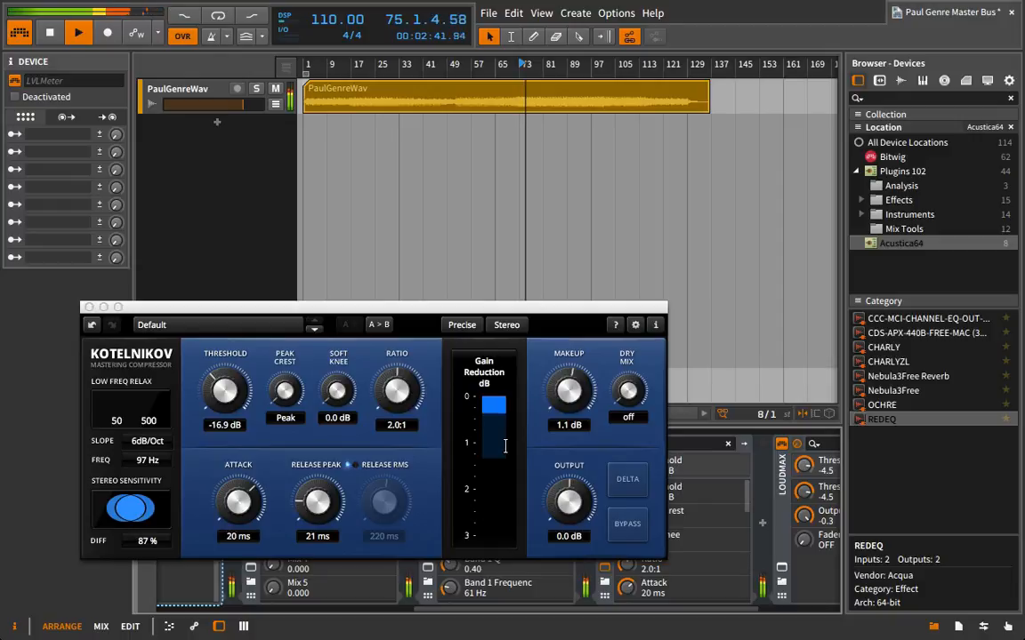
pyautogui.click(89, 324)
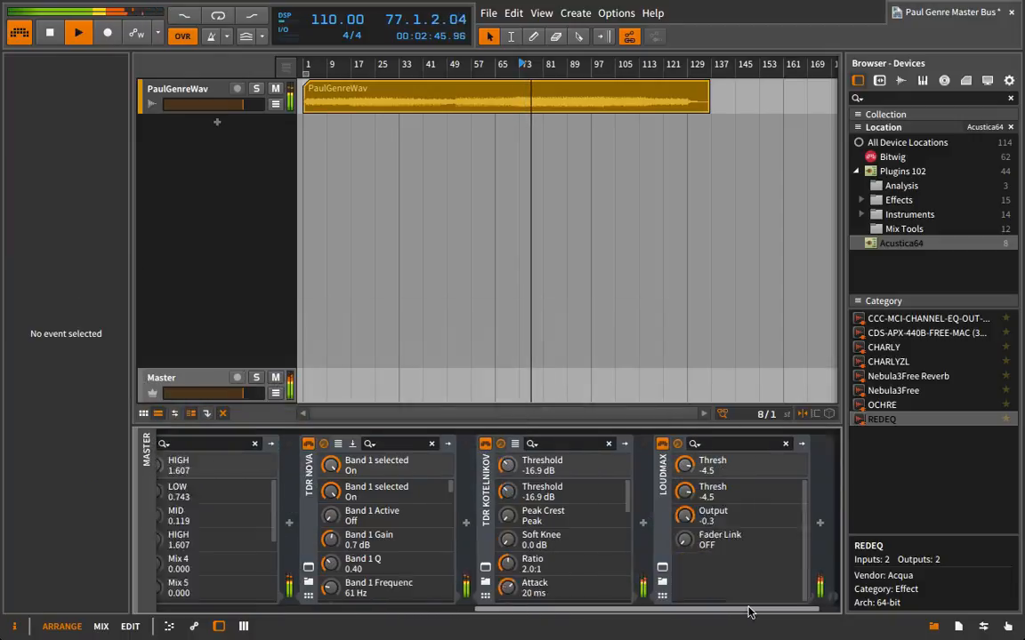
# Step: Open LoudMax and raise its limiting threshold to -3.5 during playback
pyautogui.click(623, 568)
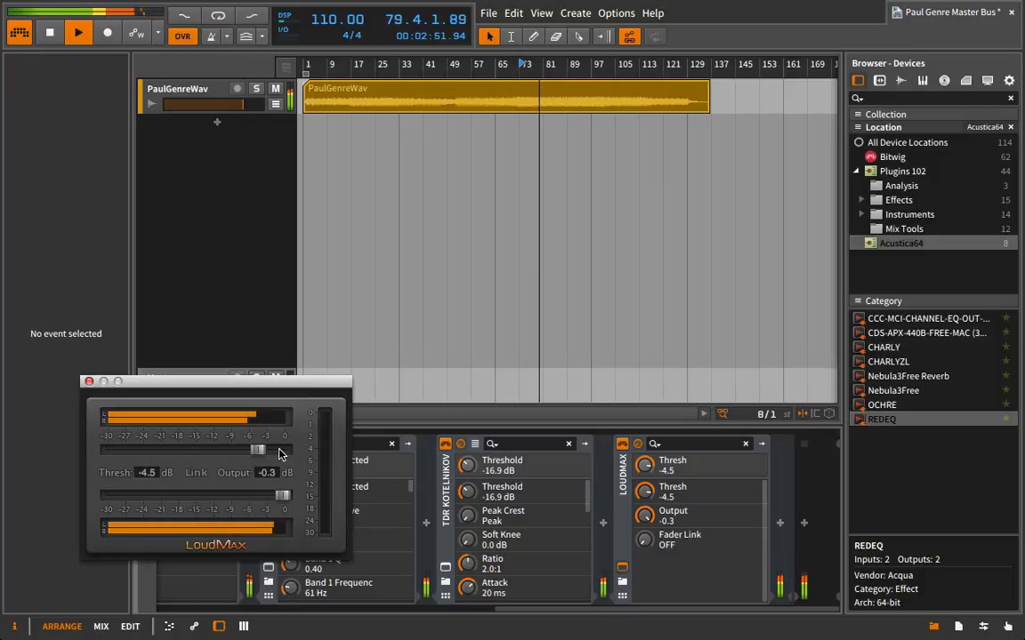
pyautogui.moveTo(258, 449); pyautogui.dragTo(263, 449)
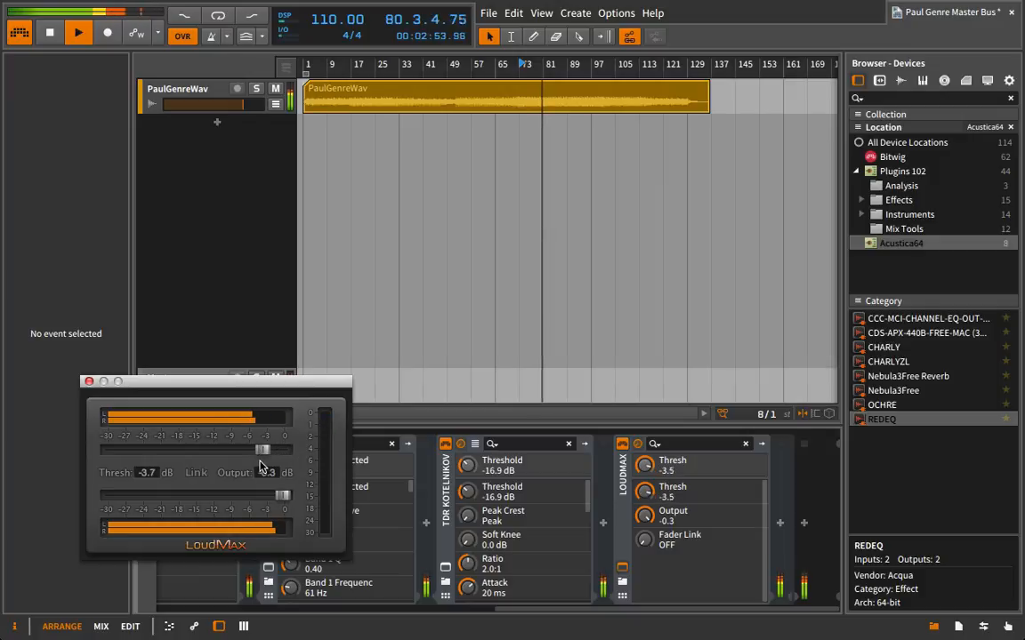
pyautogui.moveTo(254, 447); pyautogui.dragTo(253, 452)
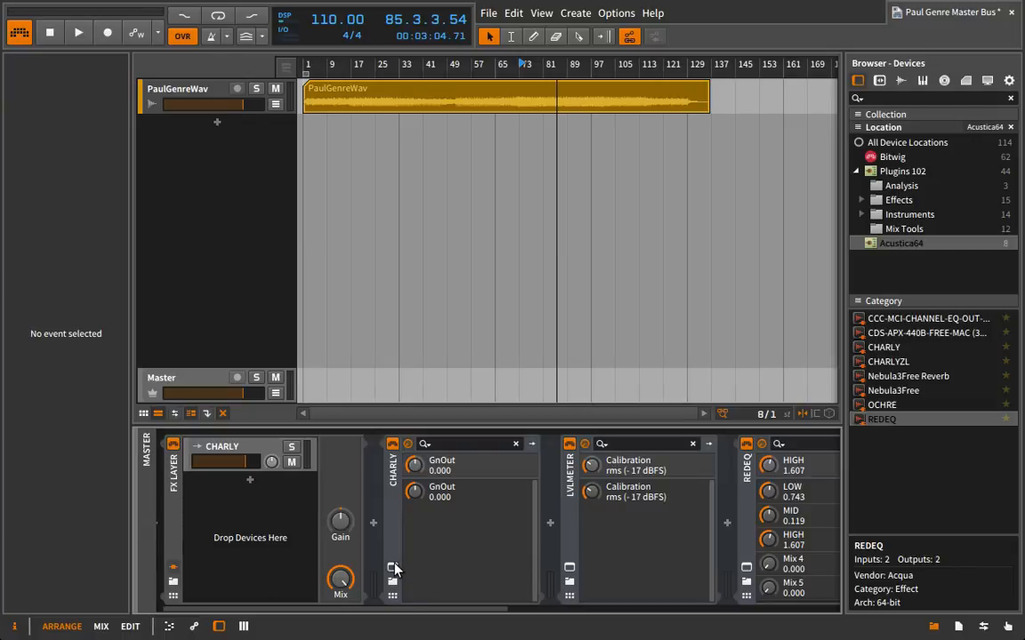
# Step: Scroll along the master chain devices, then start and stop playback to compare
pyautogui.hscroll(3)
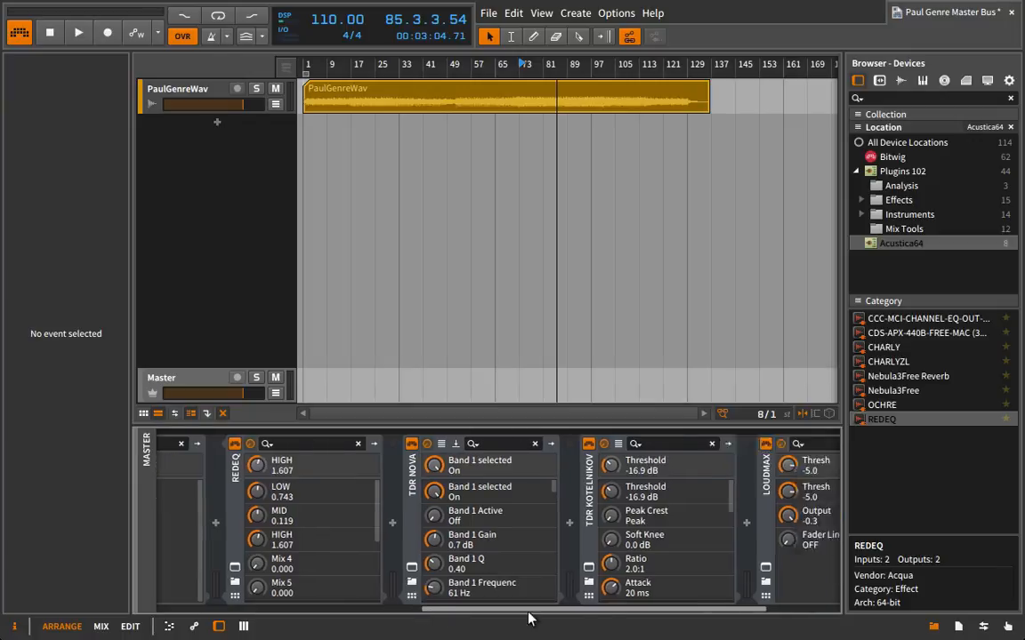
pyautogui.hscroll(-3)
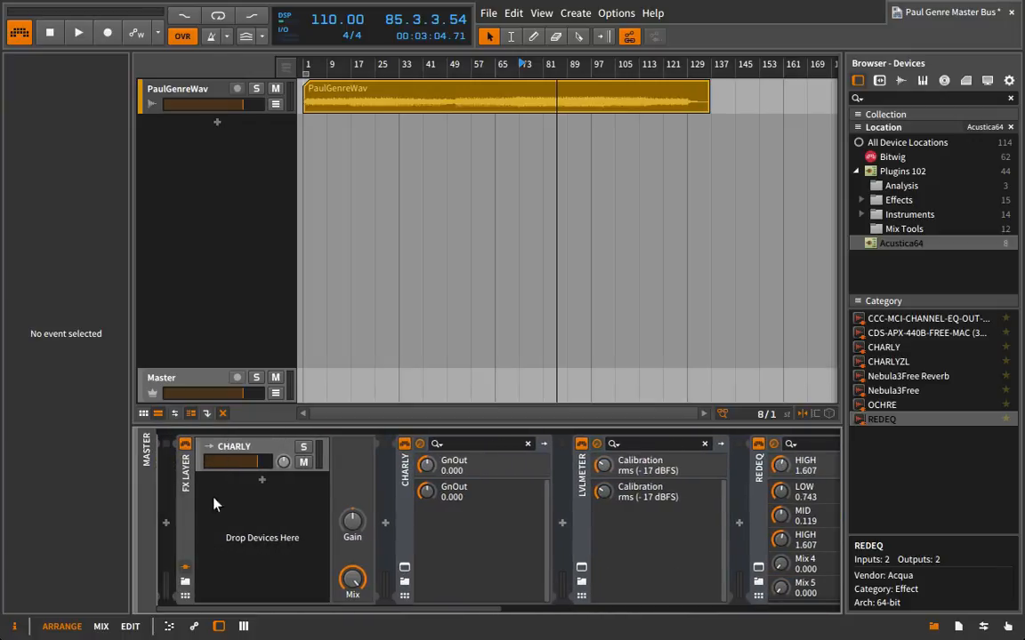
pyautogui.click(78, 33)
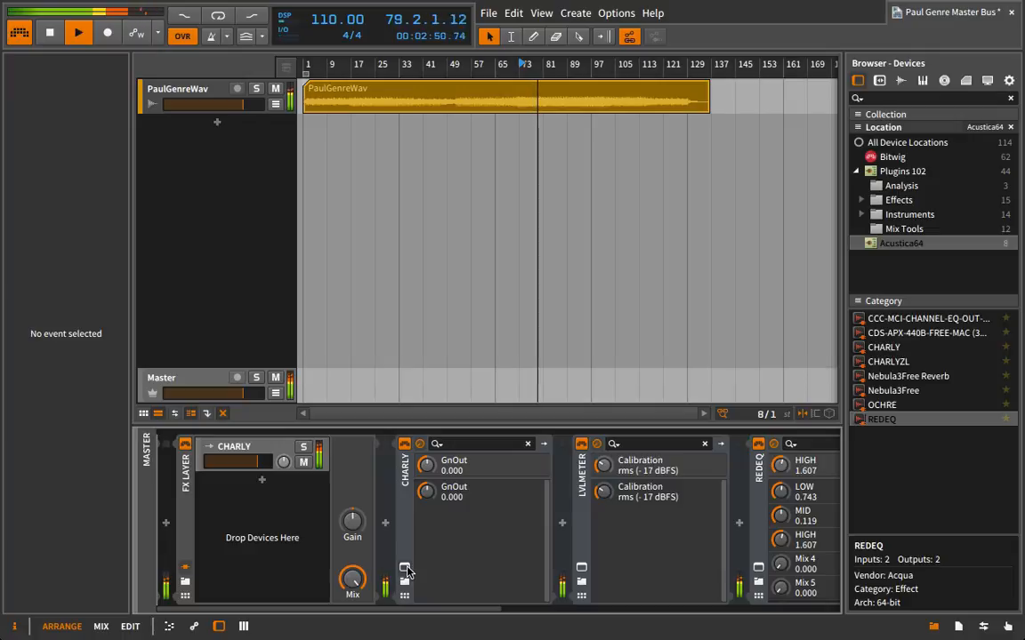
pyautogui.click(77, 33)
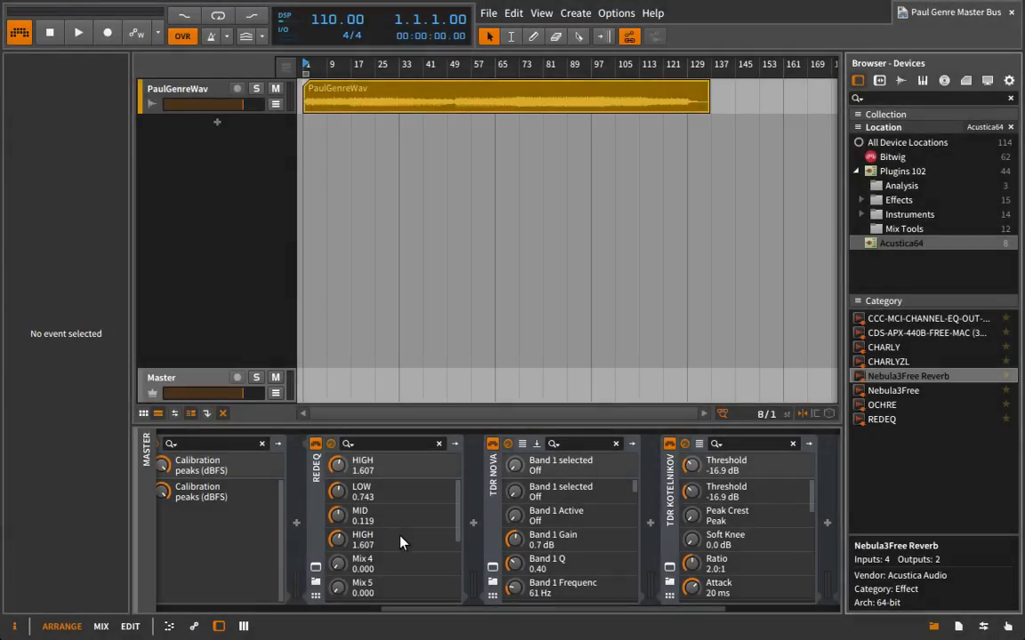
pyautogui.moveTo(400, 542)
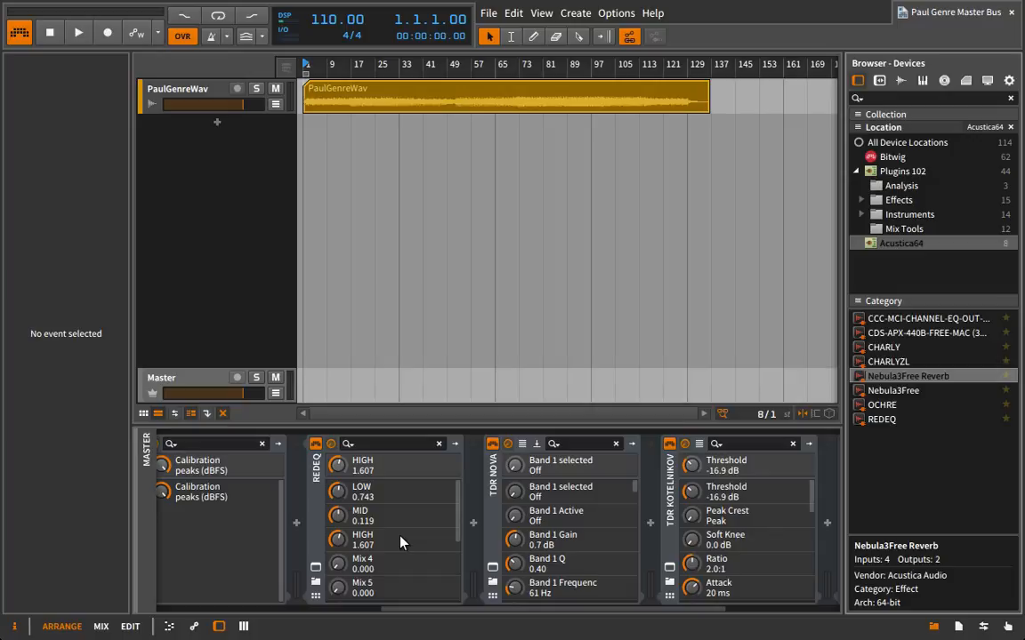
pyautogui.moveTo(313, 481)
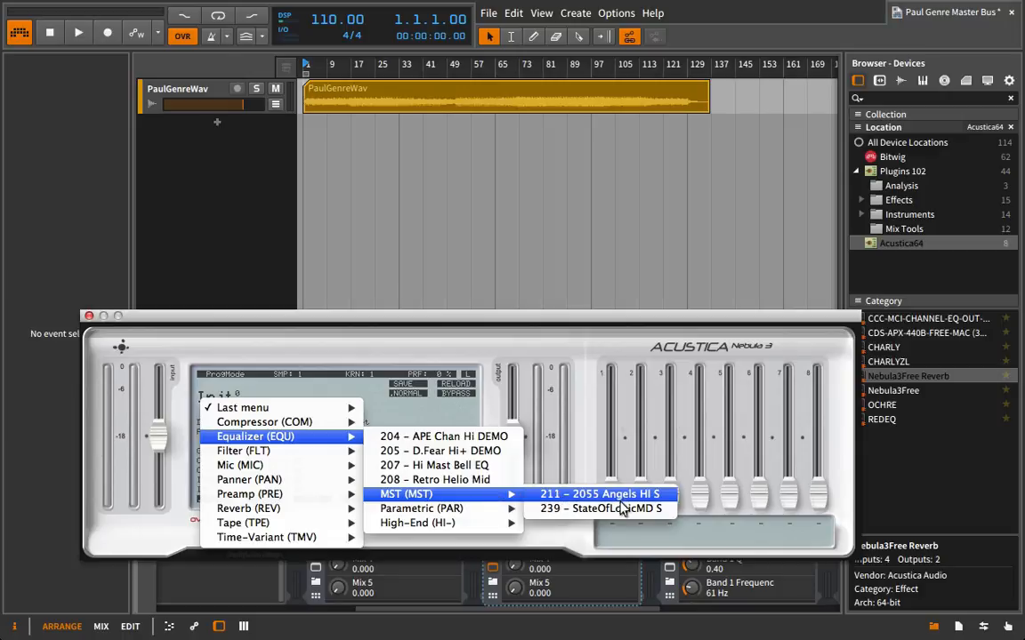
# Step: Load the Equalizer > MST > 211 – 2055 Angels HI S program into Nebula3Free Reverb
pyautogui.click(598, 494)
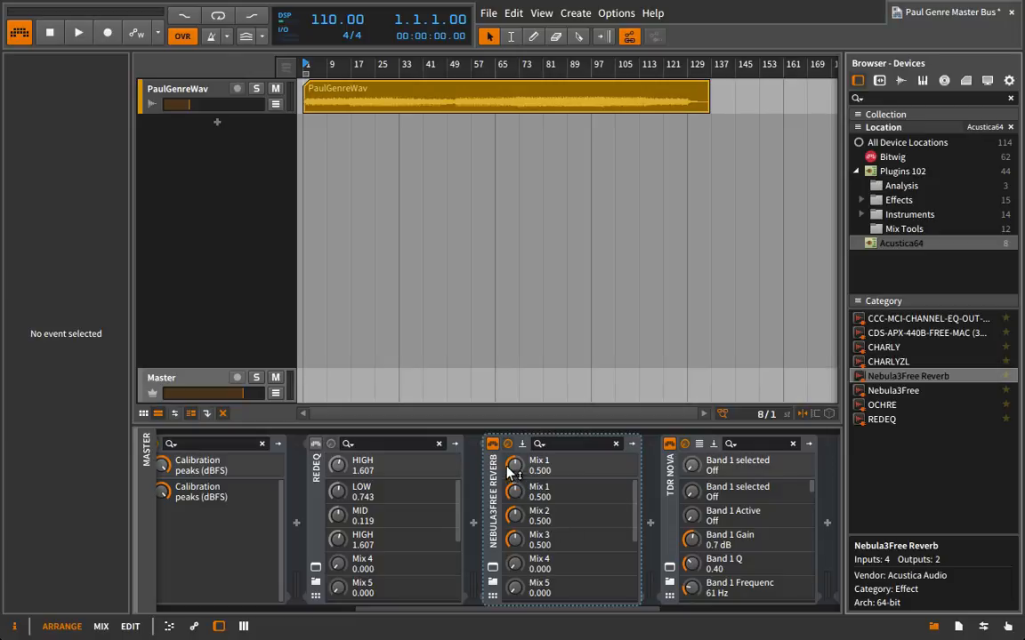
pyautogui.click(494, 445)
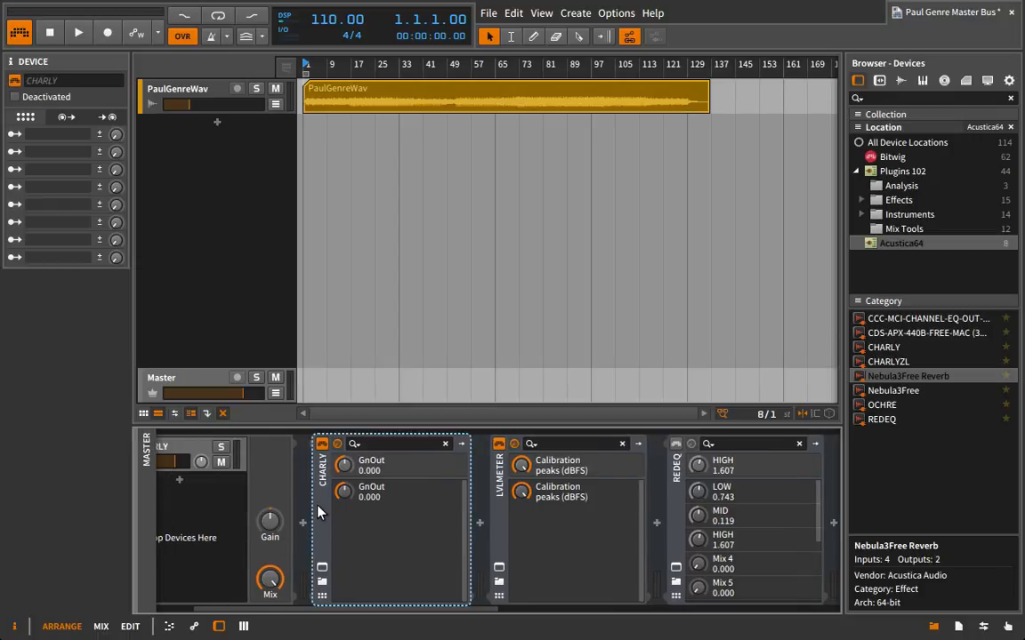
pyautogui.moveTo(365, 492)
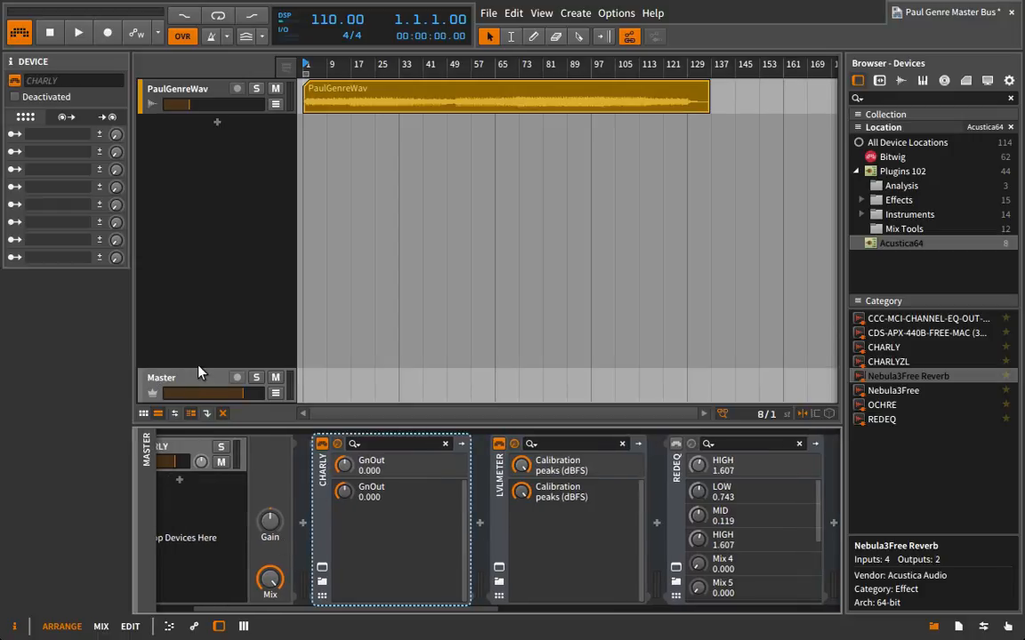
pyautogui.moveTo(247, 186)
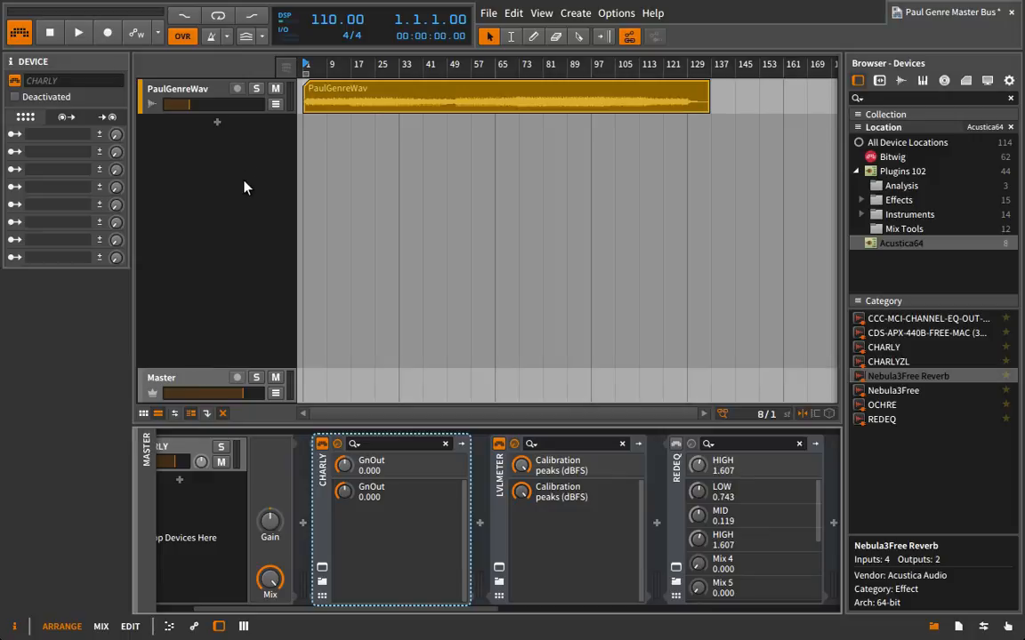